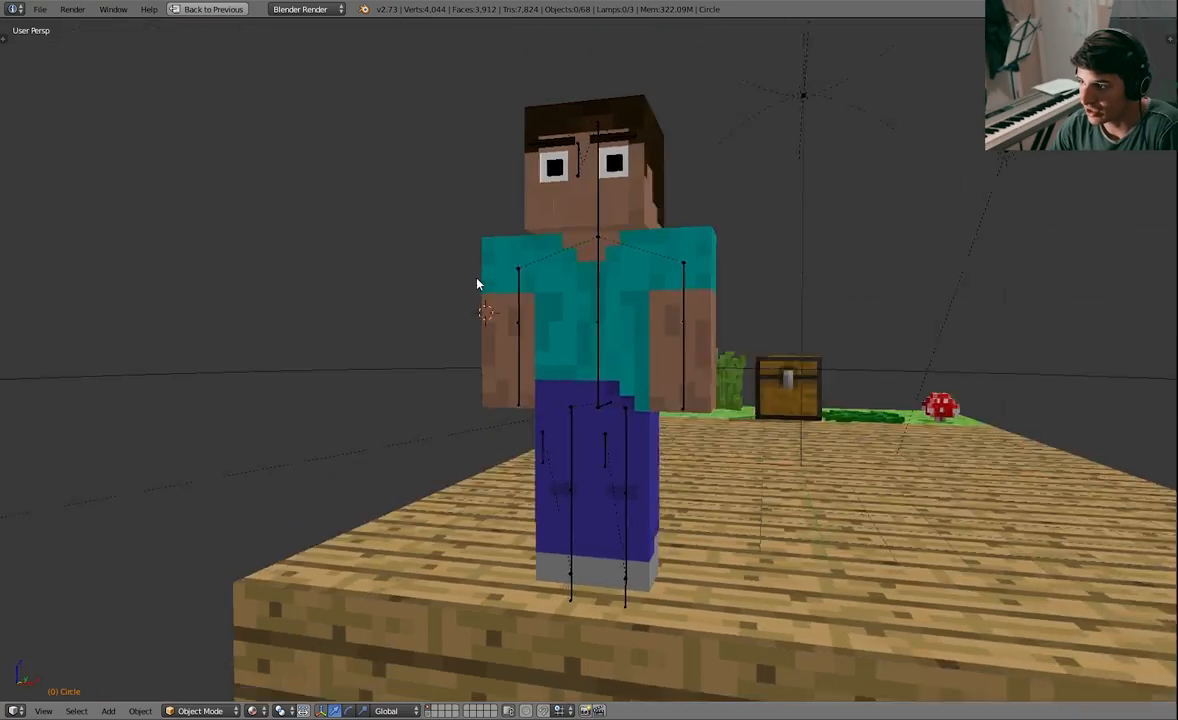
Orbit around Steve, then leave fullscreen and return to the animation layout
drag(478, 284, 585, 317)
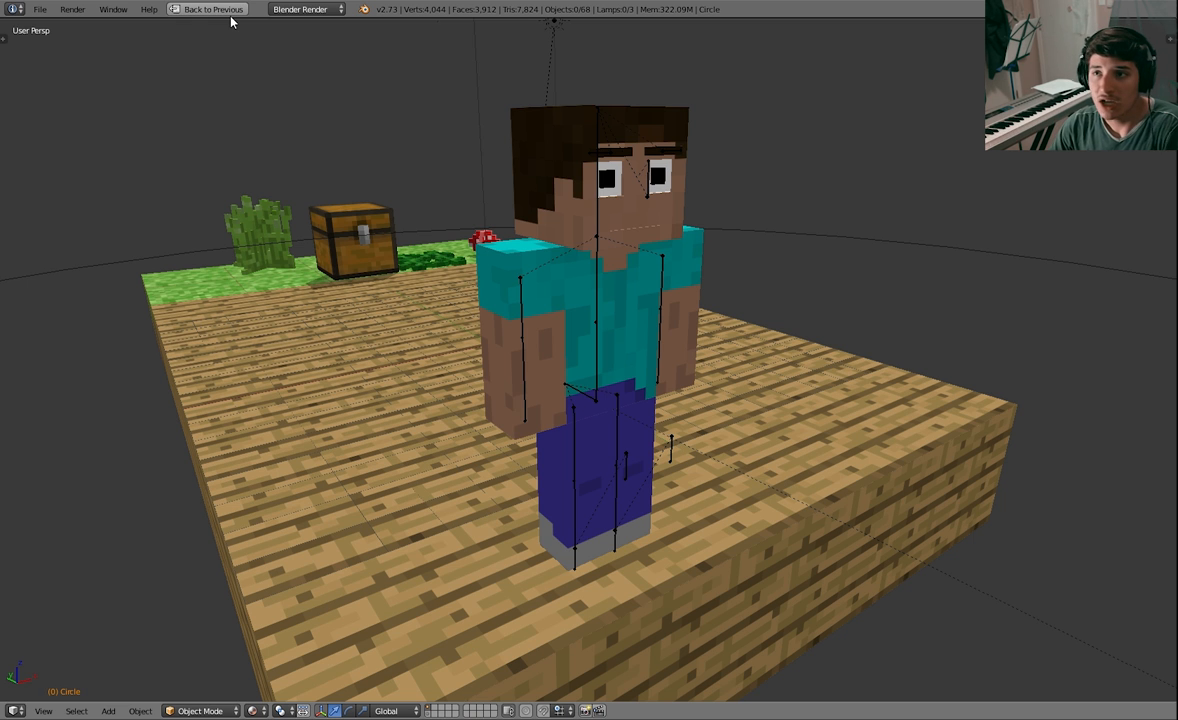
click(211, 9)
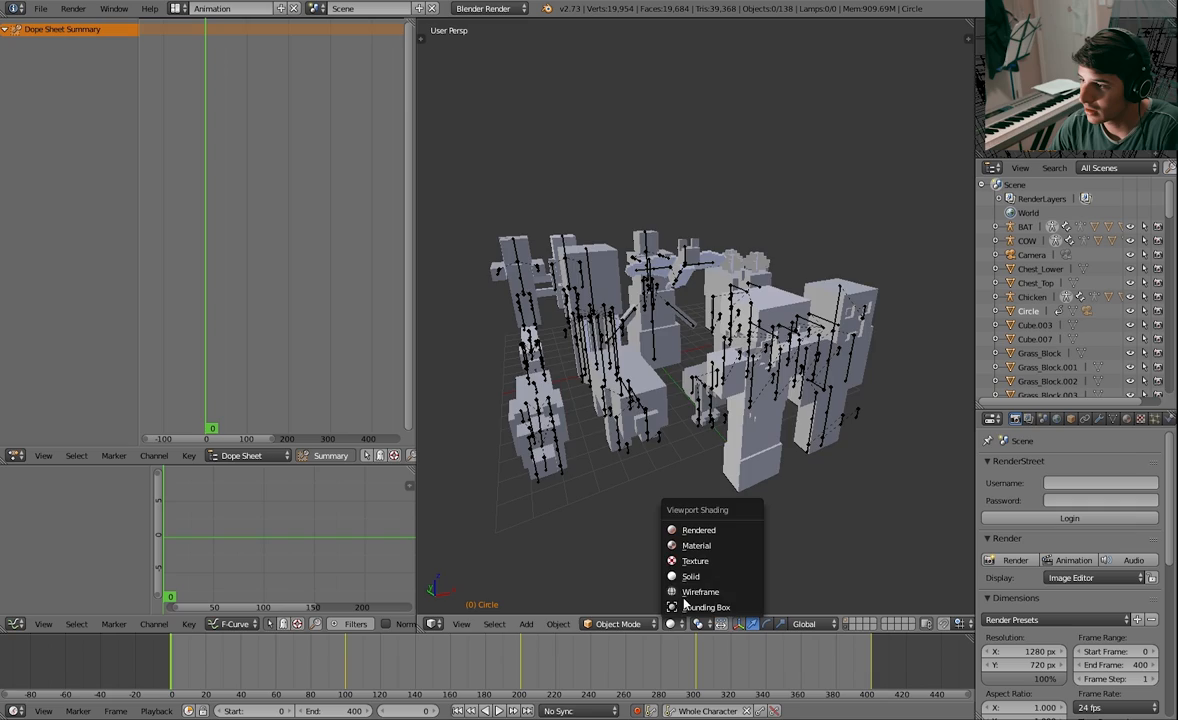
Switch the viewport shading to Texture so the models show their textures
click(698, 530)
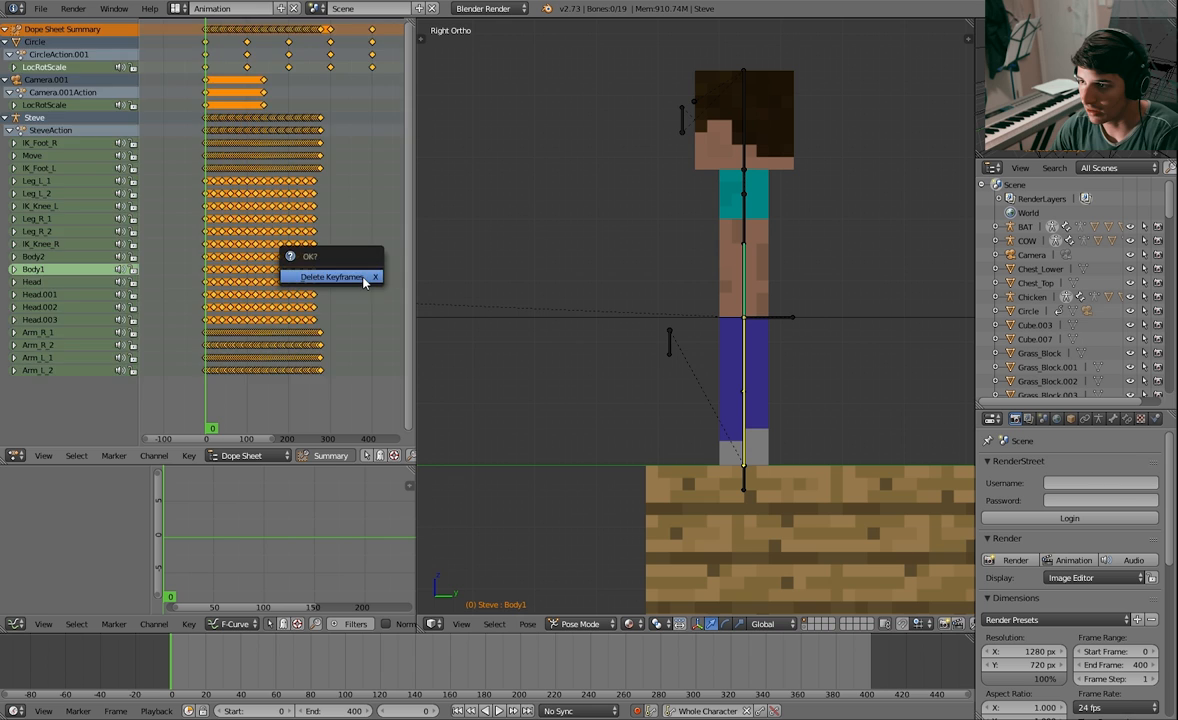
Delete all existing keyframes, then select IK_Foot_R and toggle the side properties panel
click(331, 277)
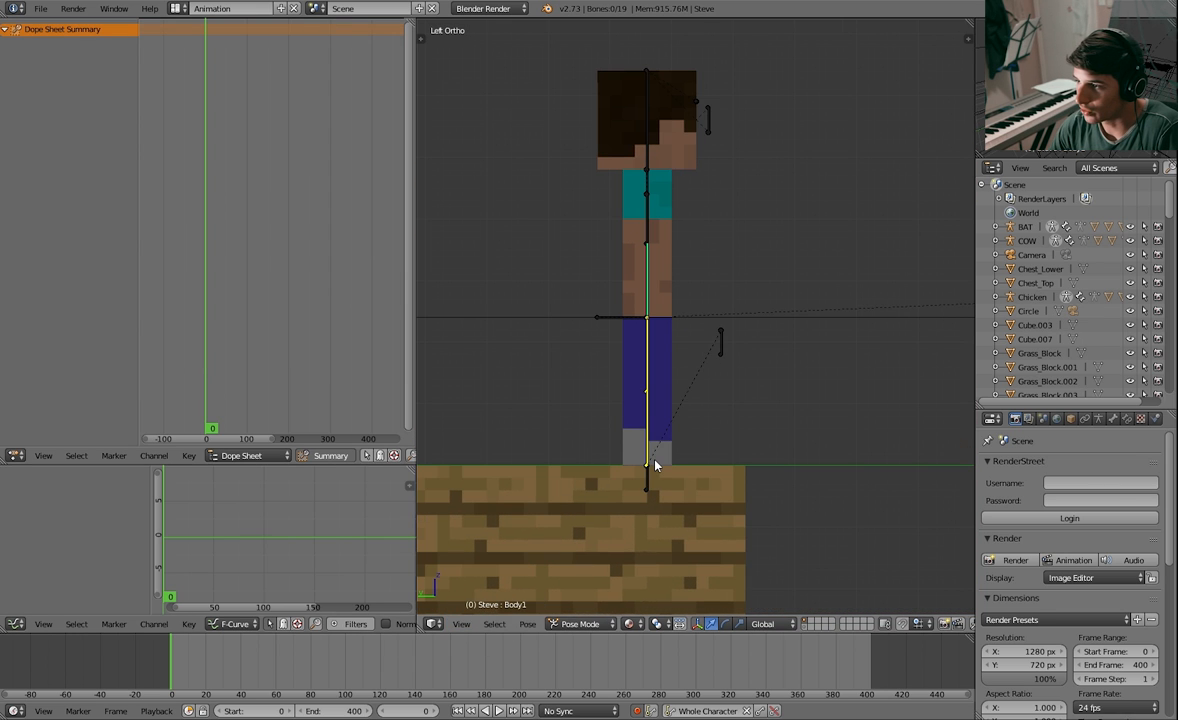
drag(645, 485, 715, 440)
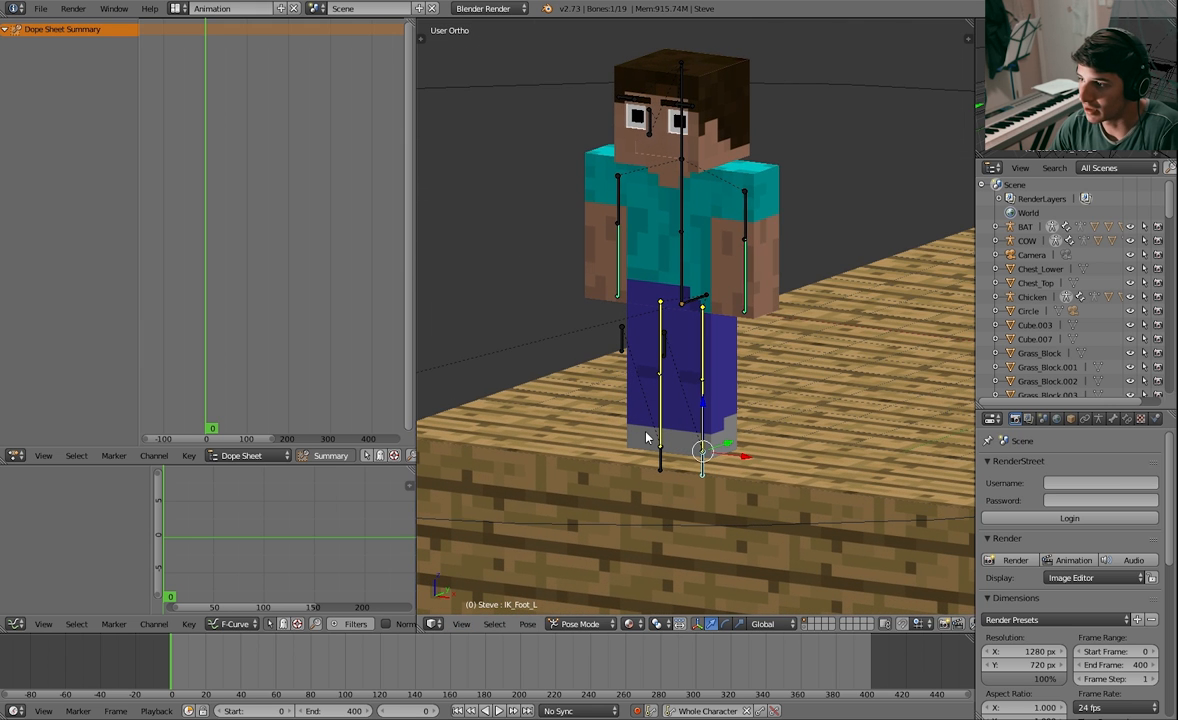
click(660, 373)
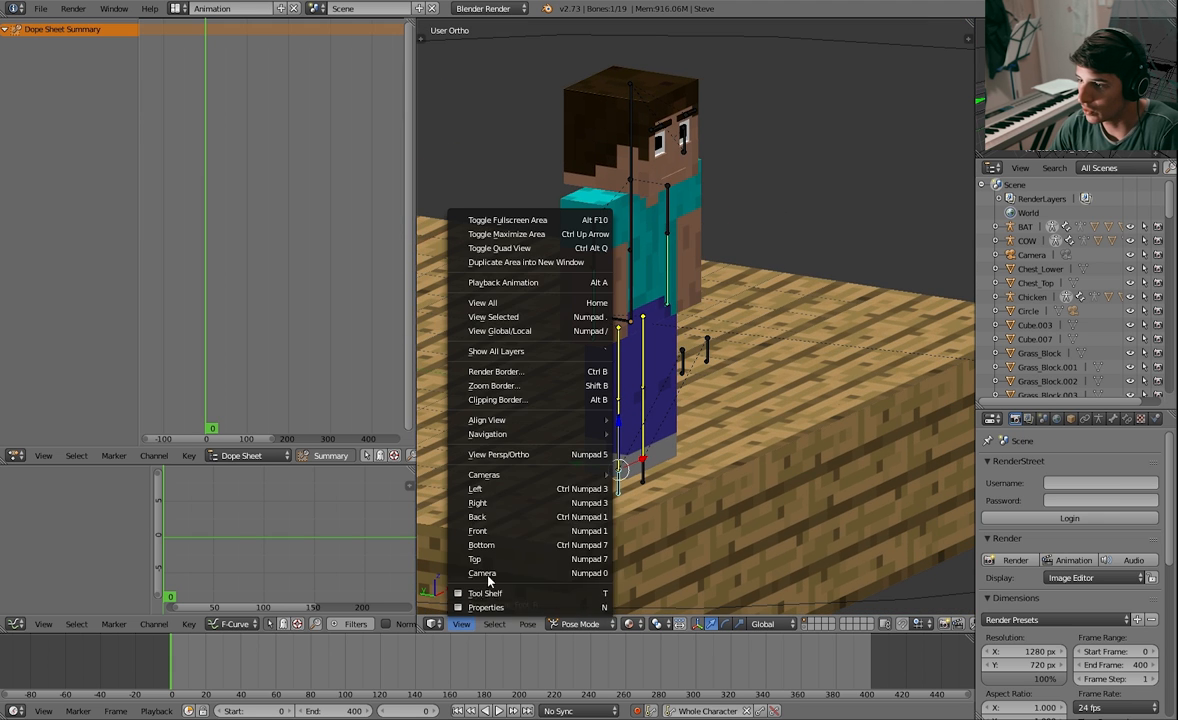
click(476, 488)
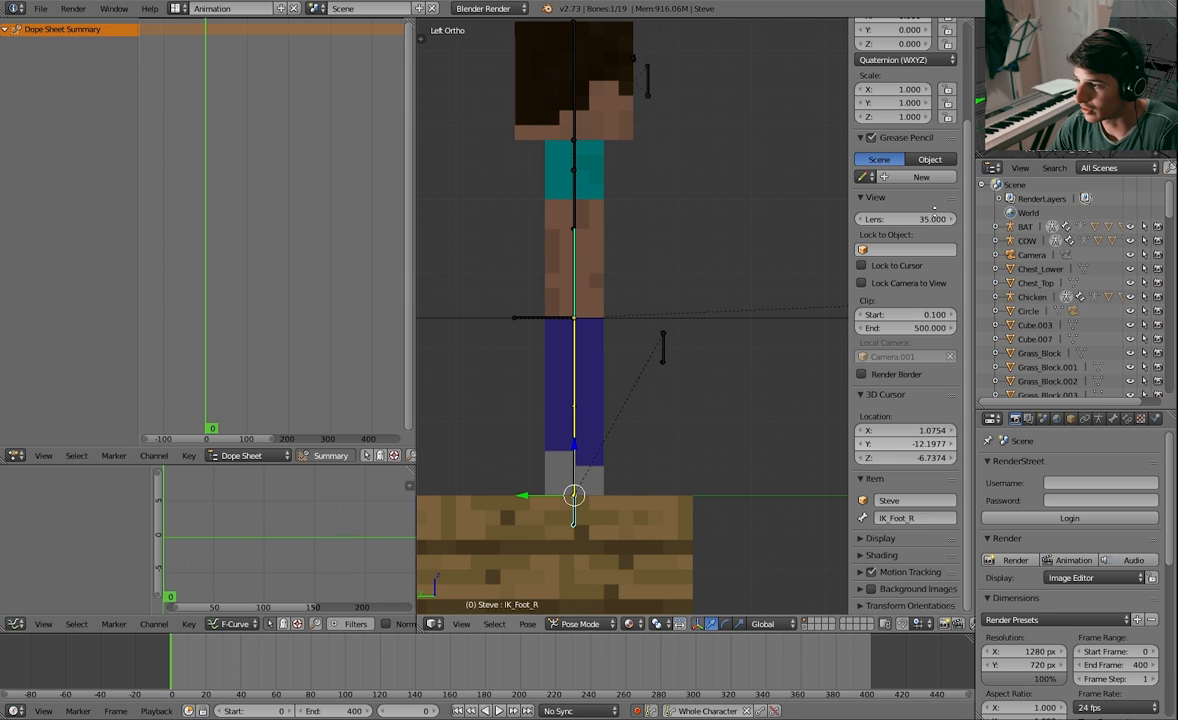
scroll(down, 3)
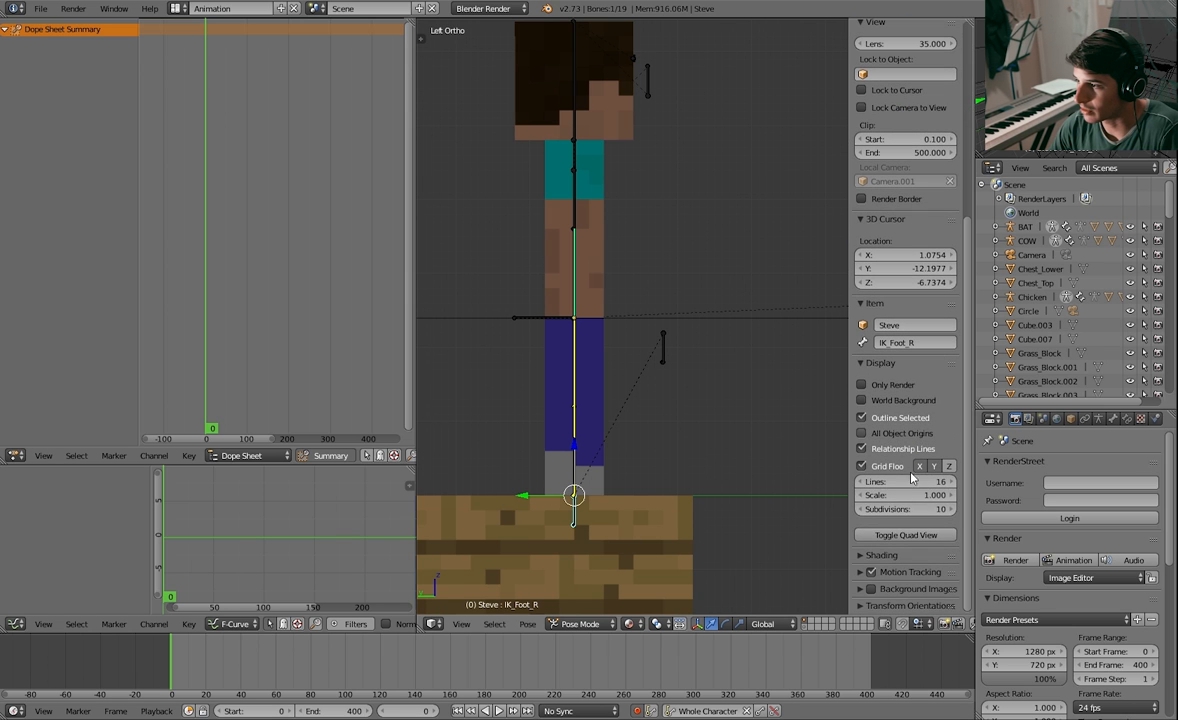
scroll(down, 3)
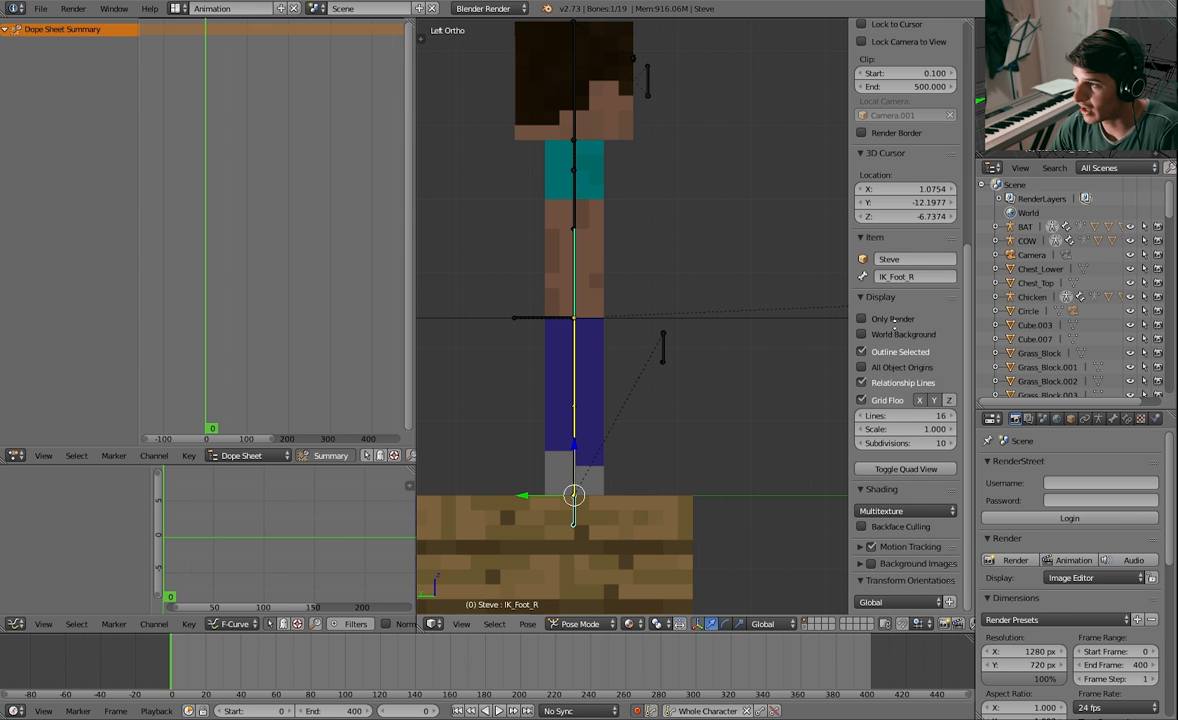
key(a)
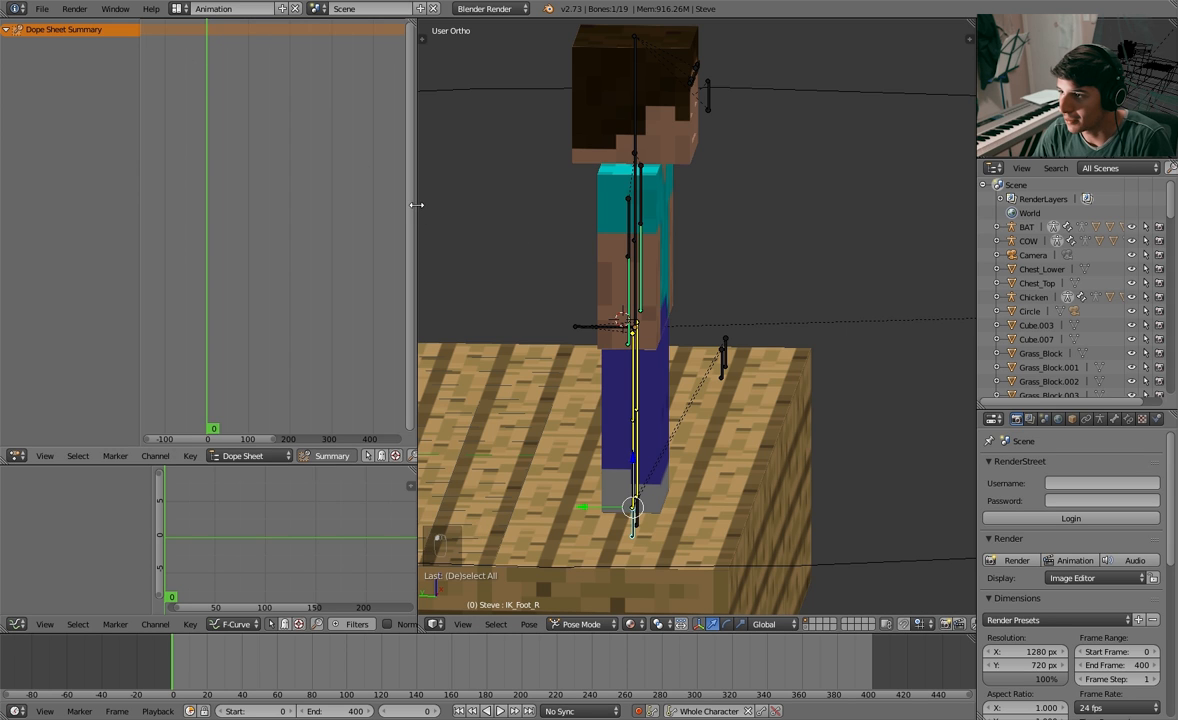
click(230, 9)
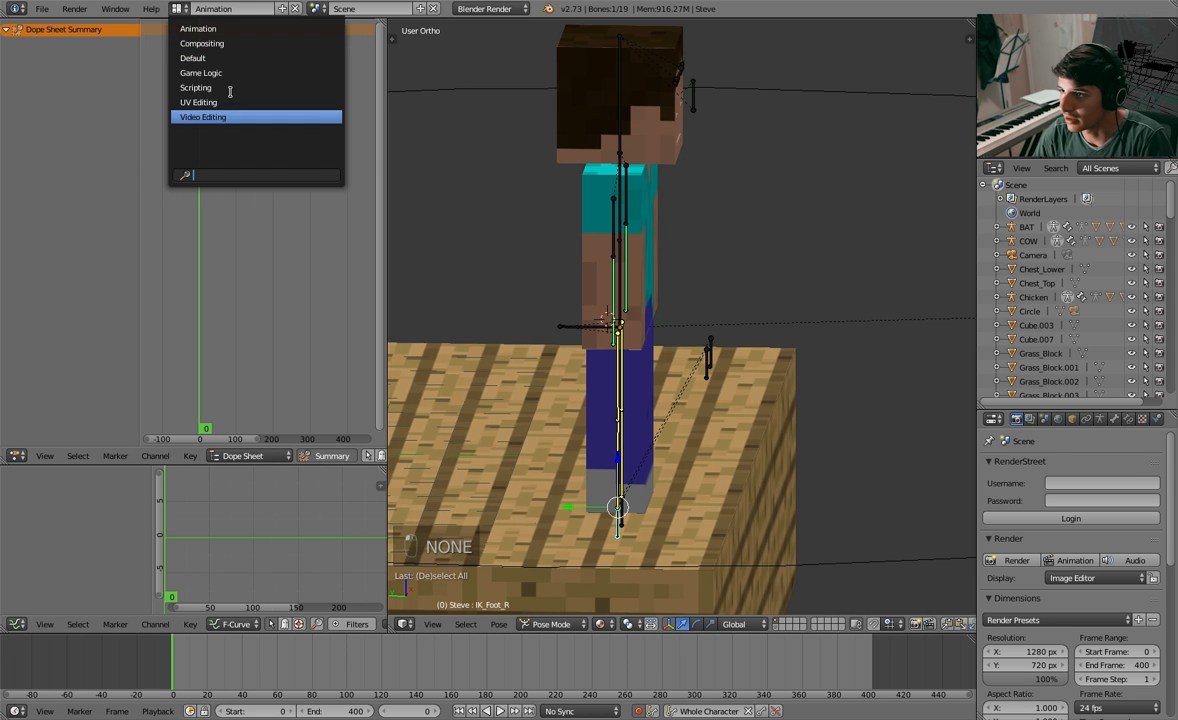
mouse_move(201, 72)
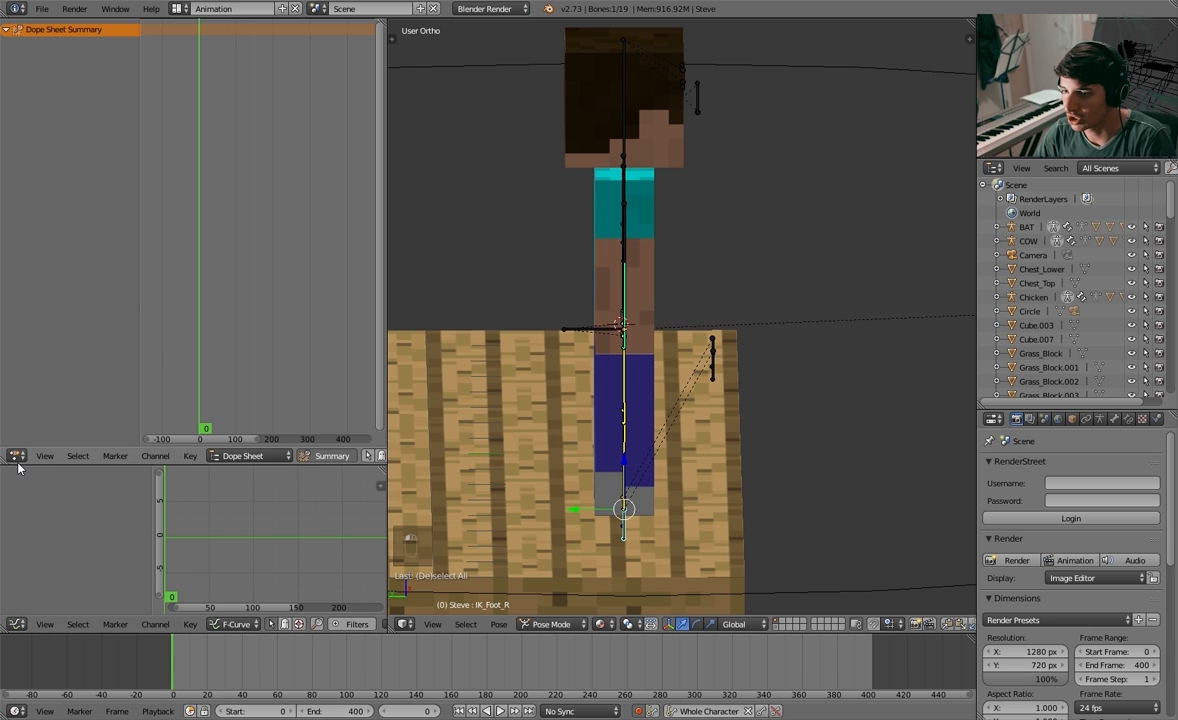
mouse_move(144, 394)
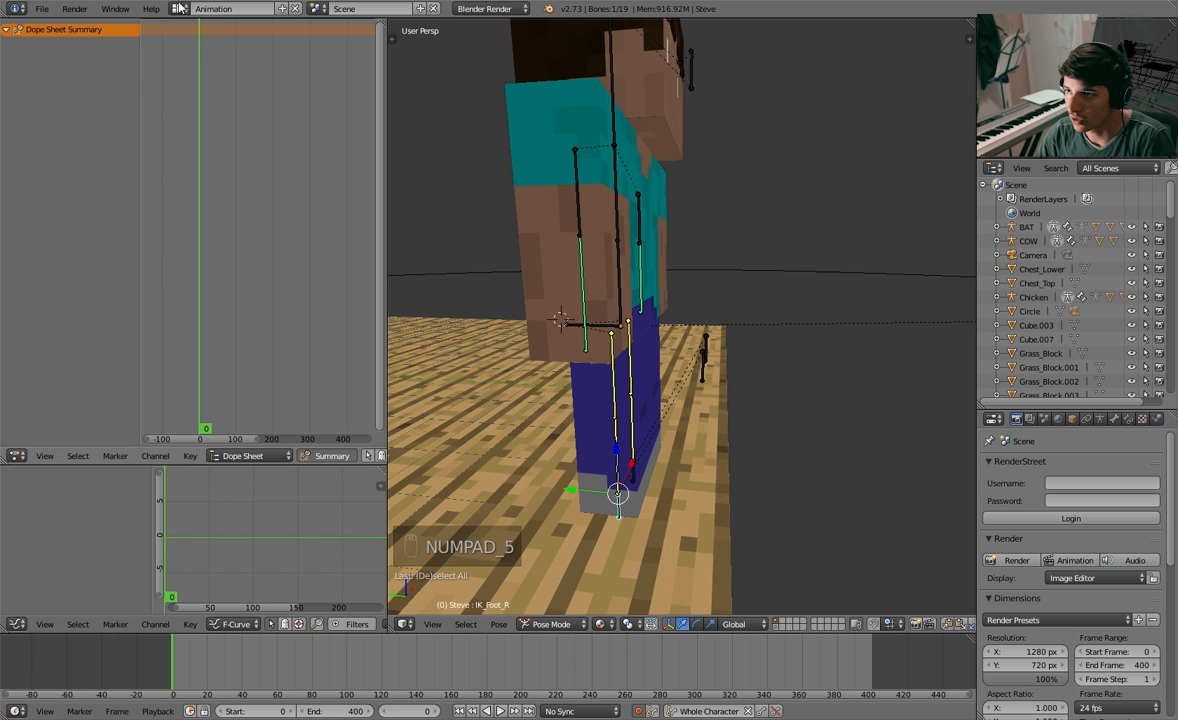
click(230, 8)
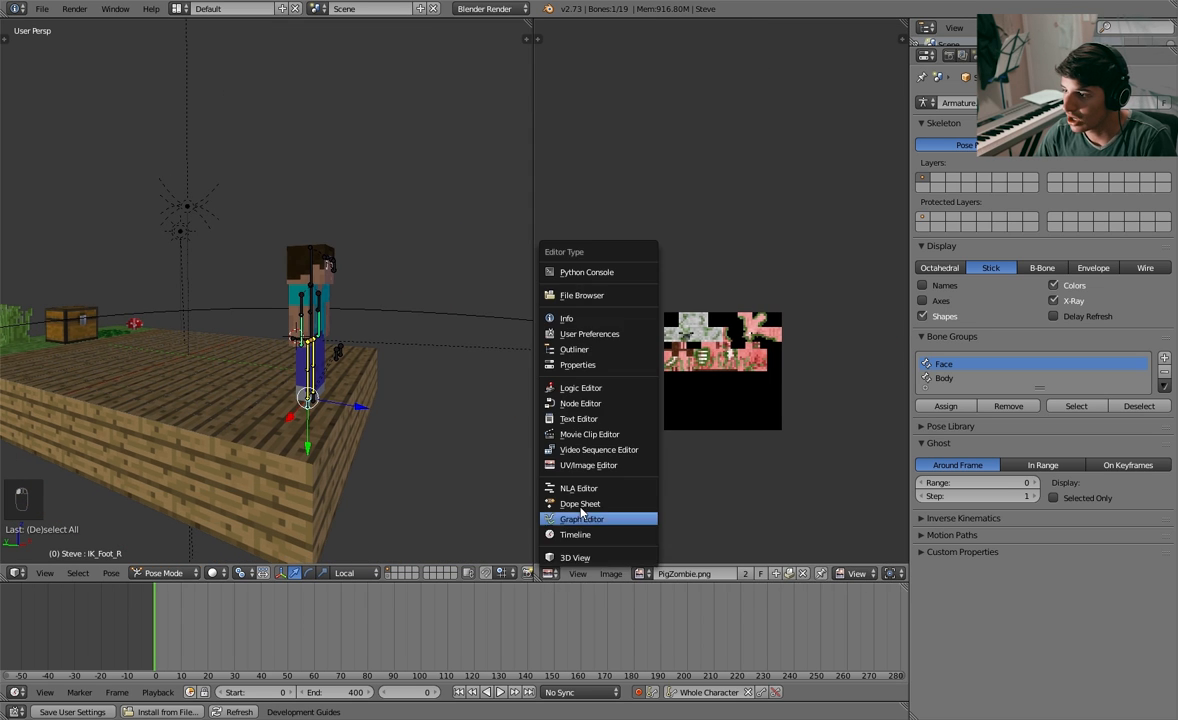
click(580, 503)
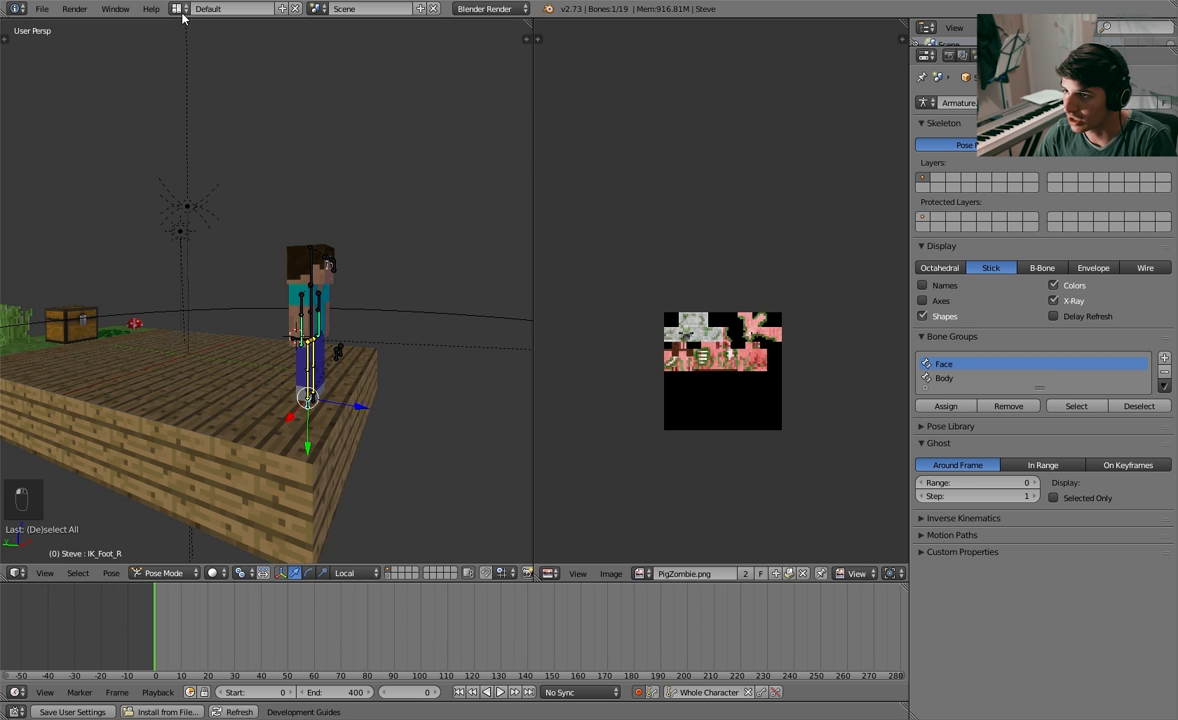
click(232, 9)
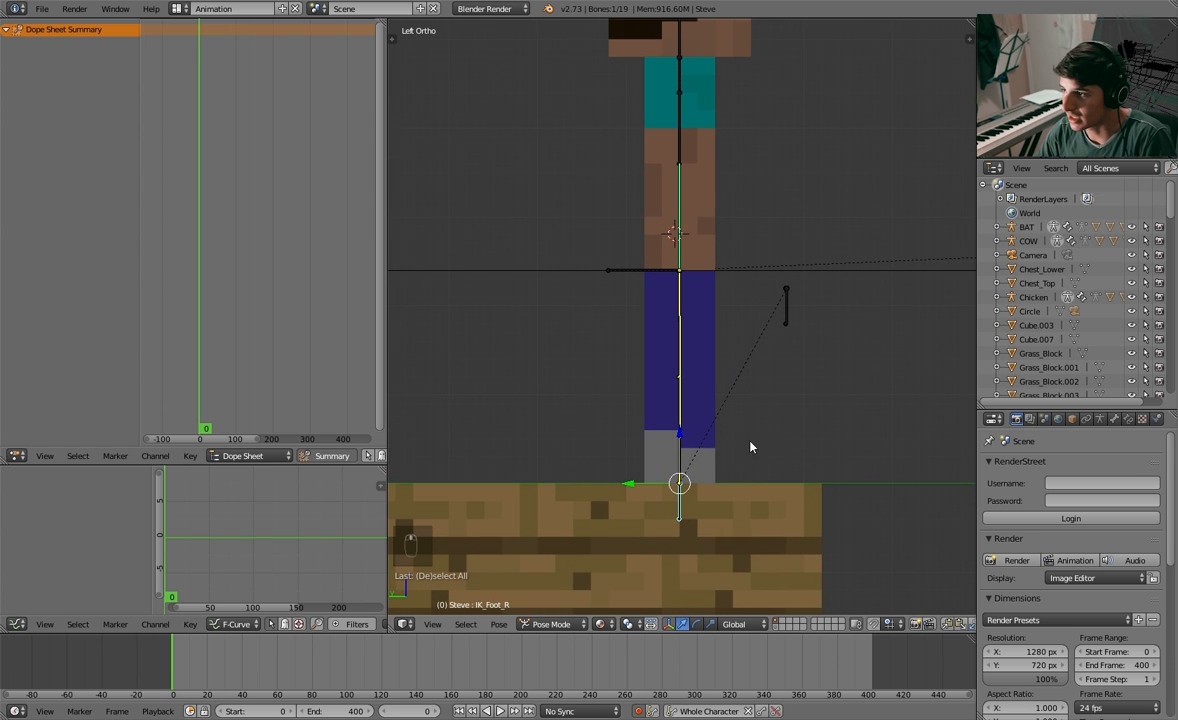
mouse_move(667, 400)
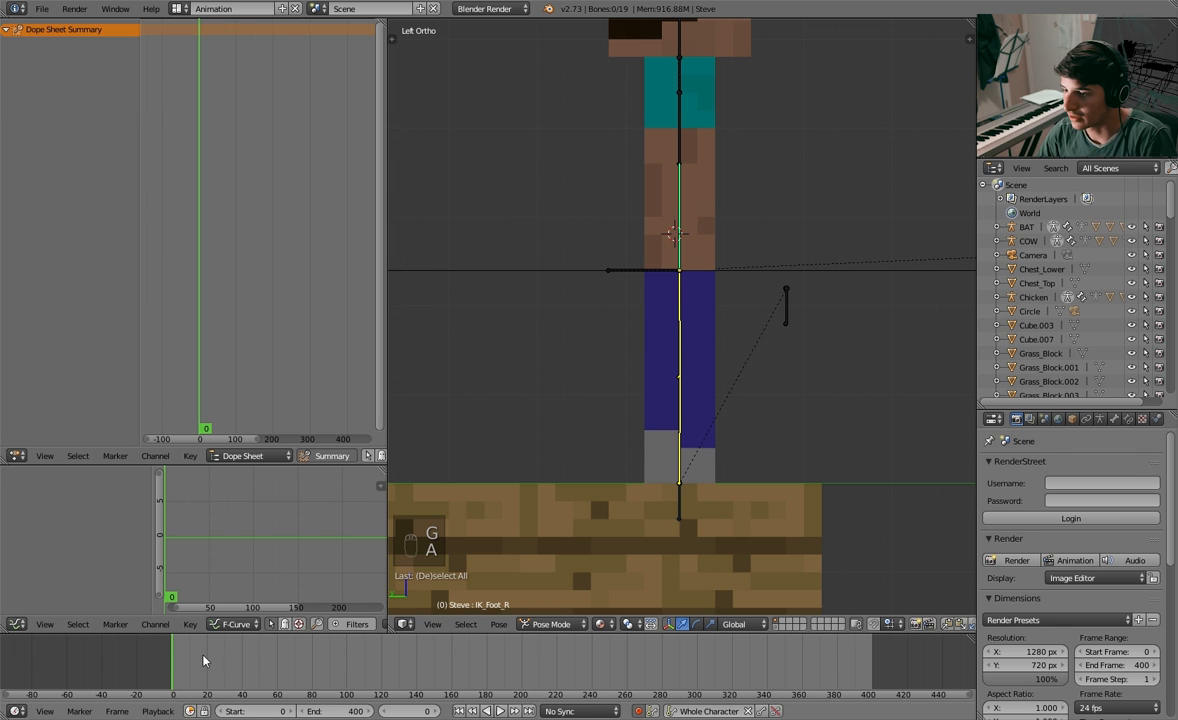
Try a spread-leg pose on the IK feet, undo it, and enable Auto Keying
click(680, 483)
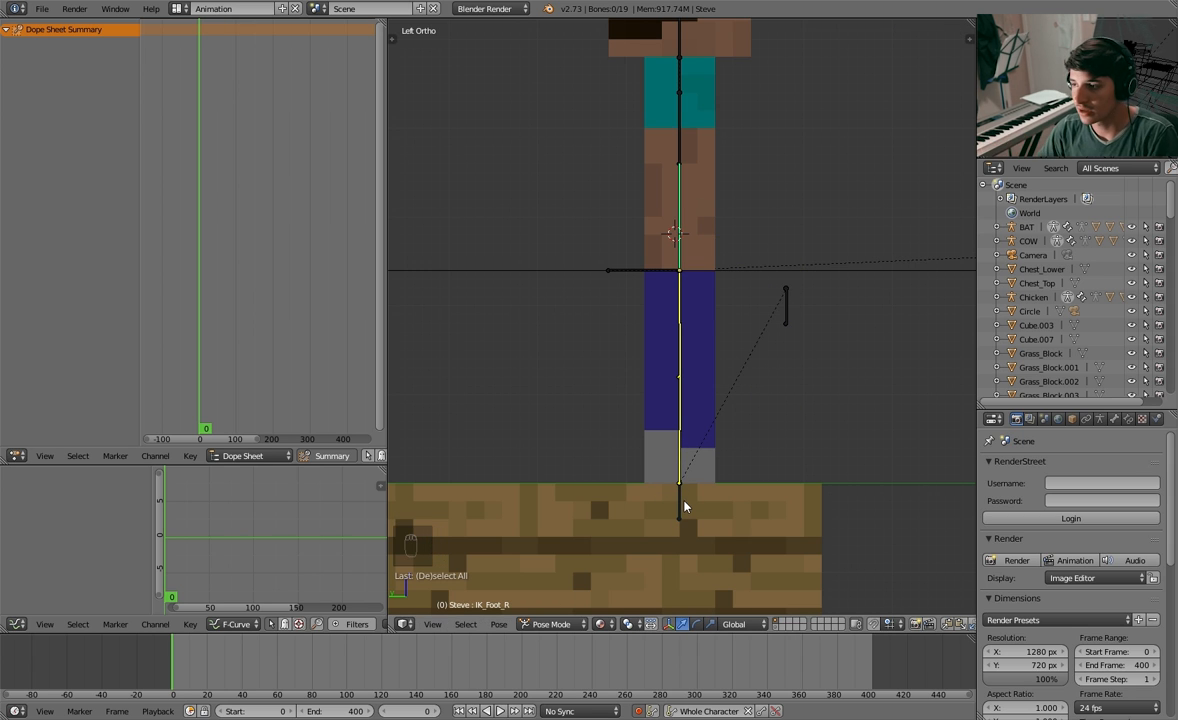
key(g)
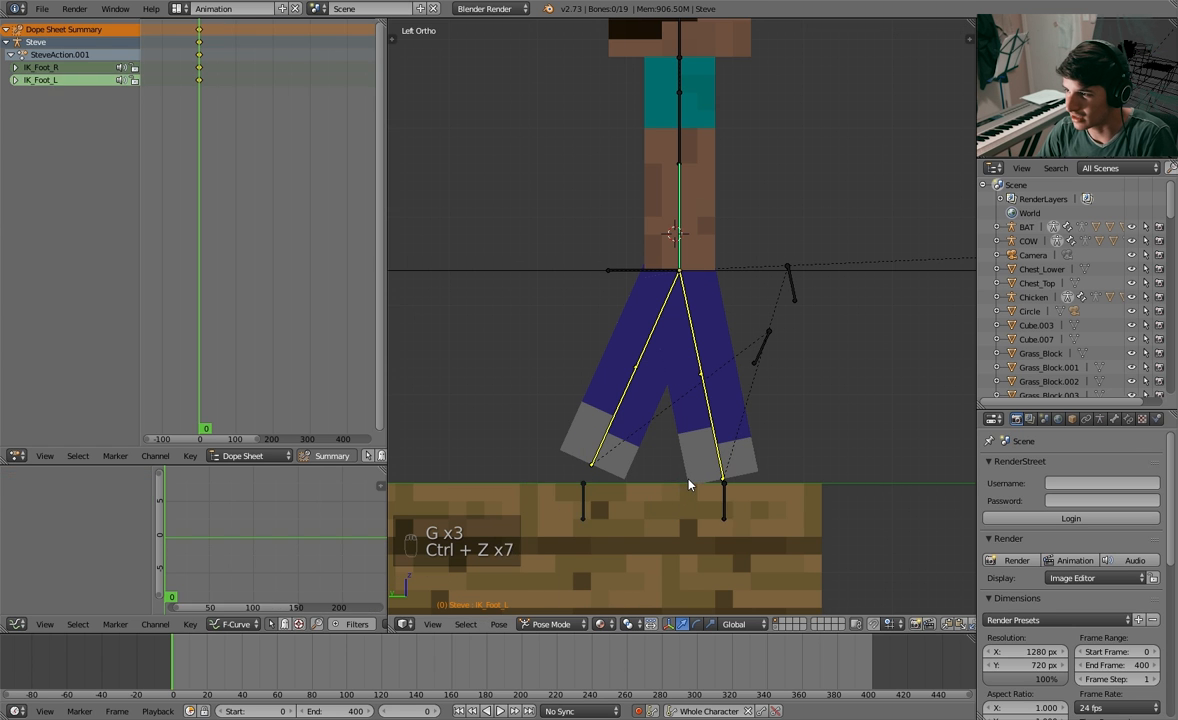
key(ctrl+z)
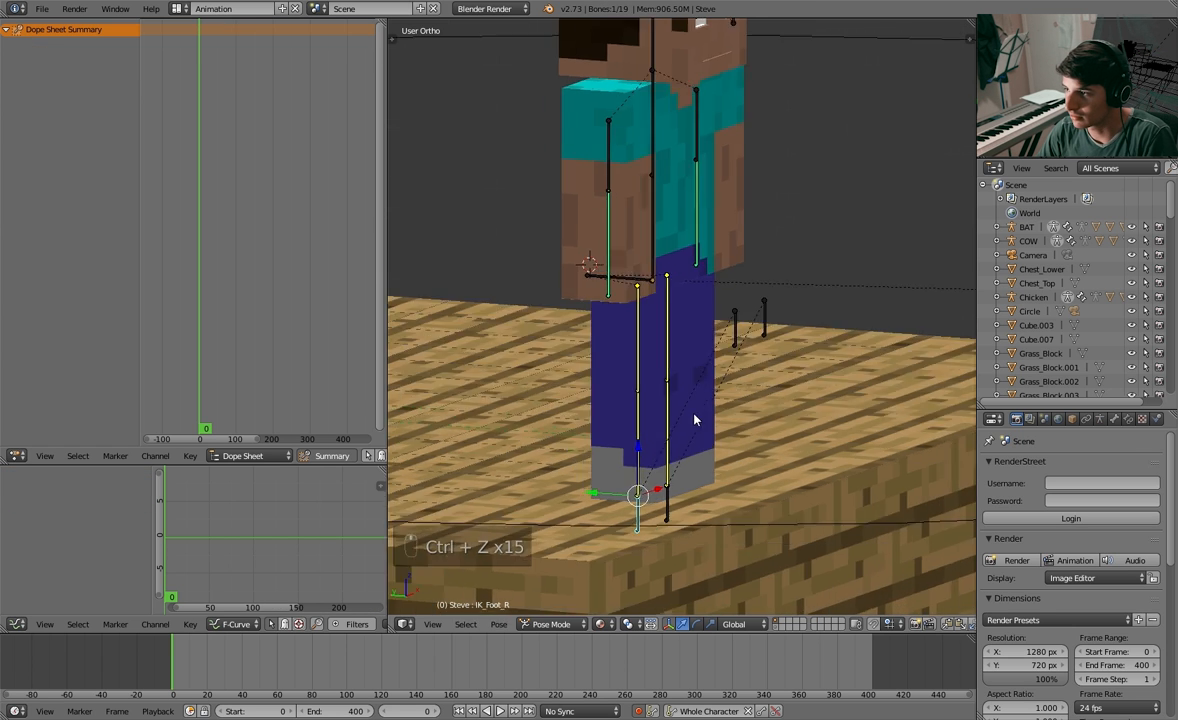
key(a)
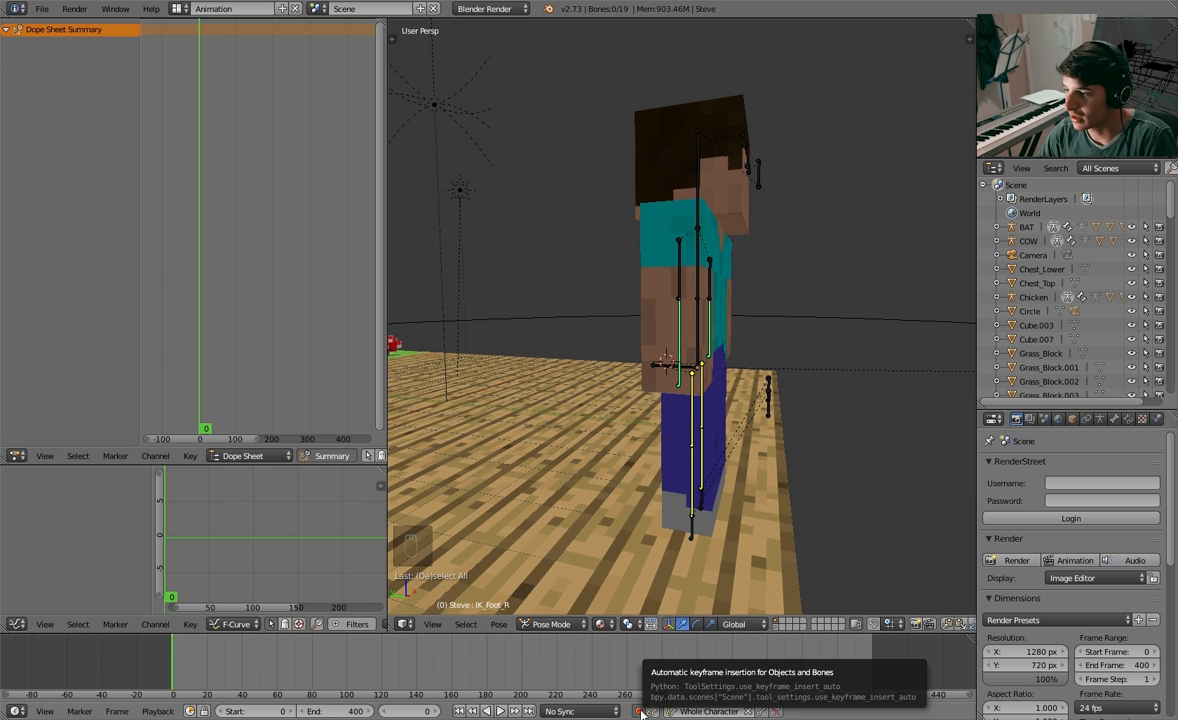
click(710, 711)
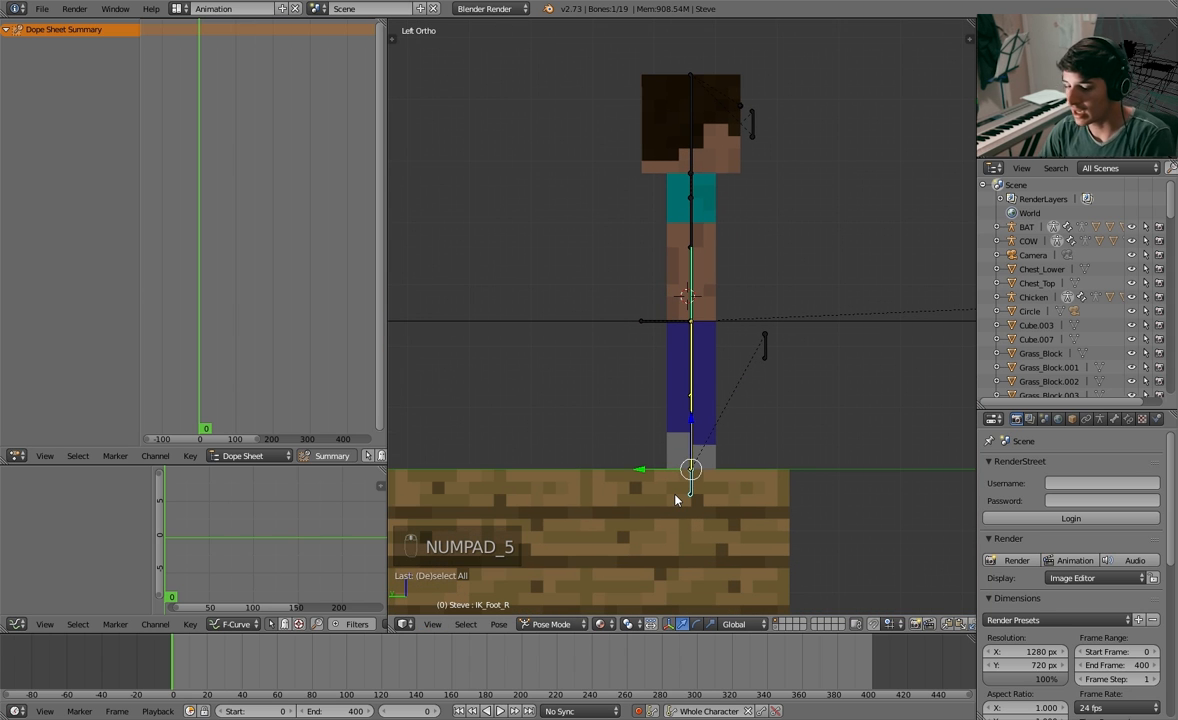
Pose the Move and IK foot bones and key the leg poses at frames 0, 5 and 10
key(g)
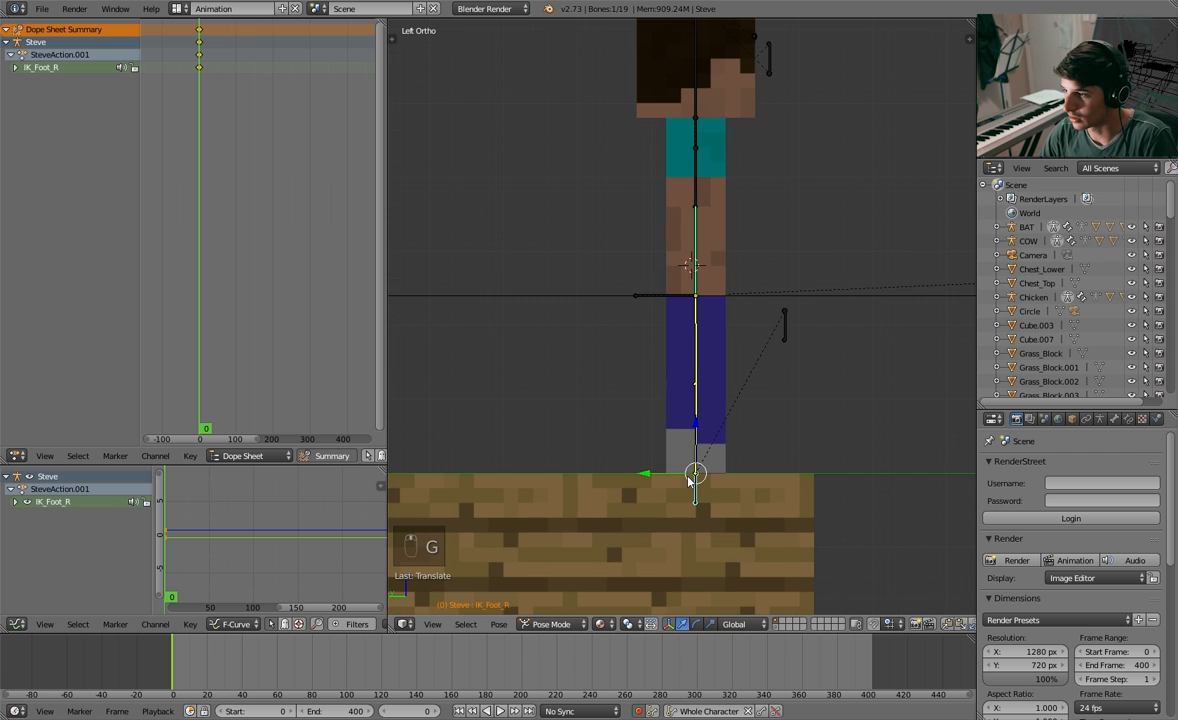
mouse_move(658, 476)
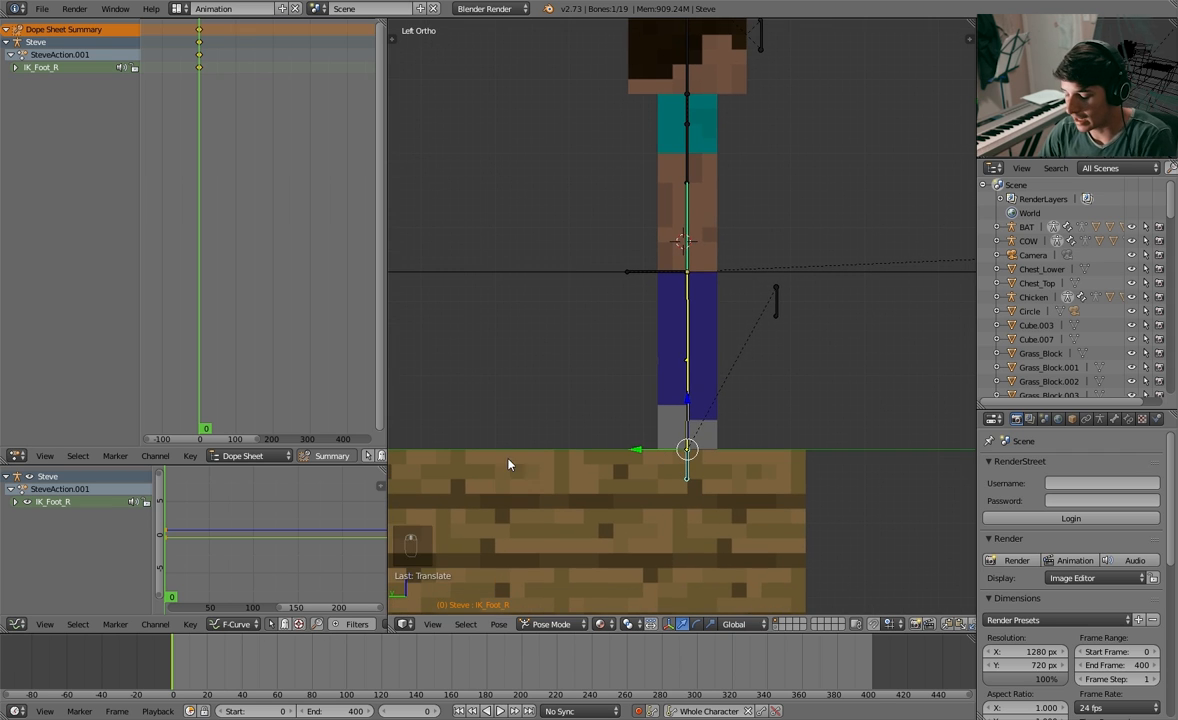
key(Right)
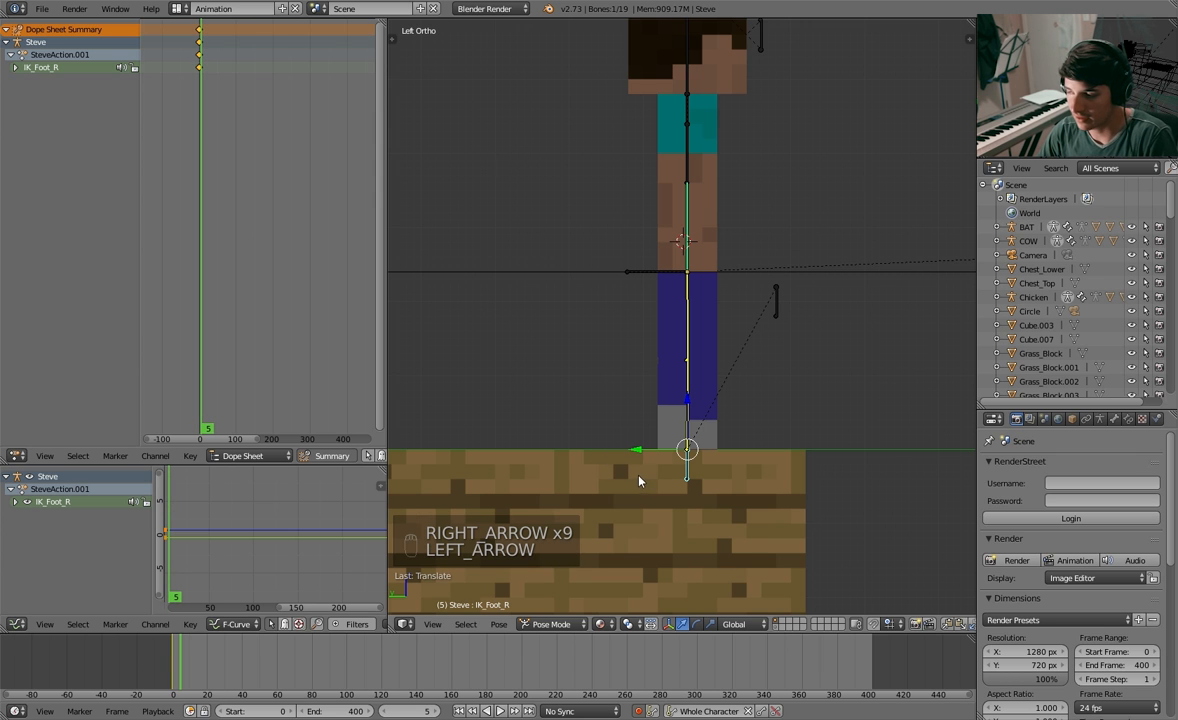
key(g)
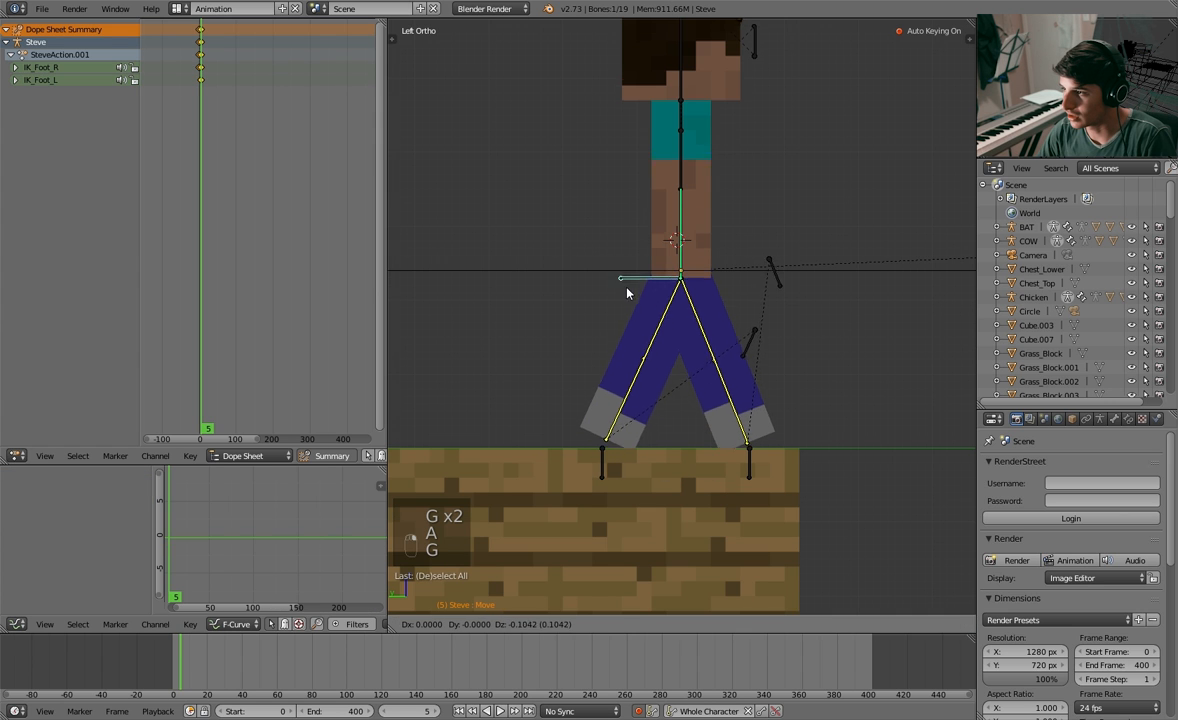
mouse_move(620, 290)
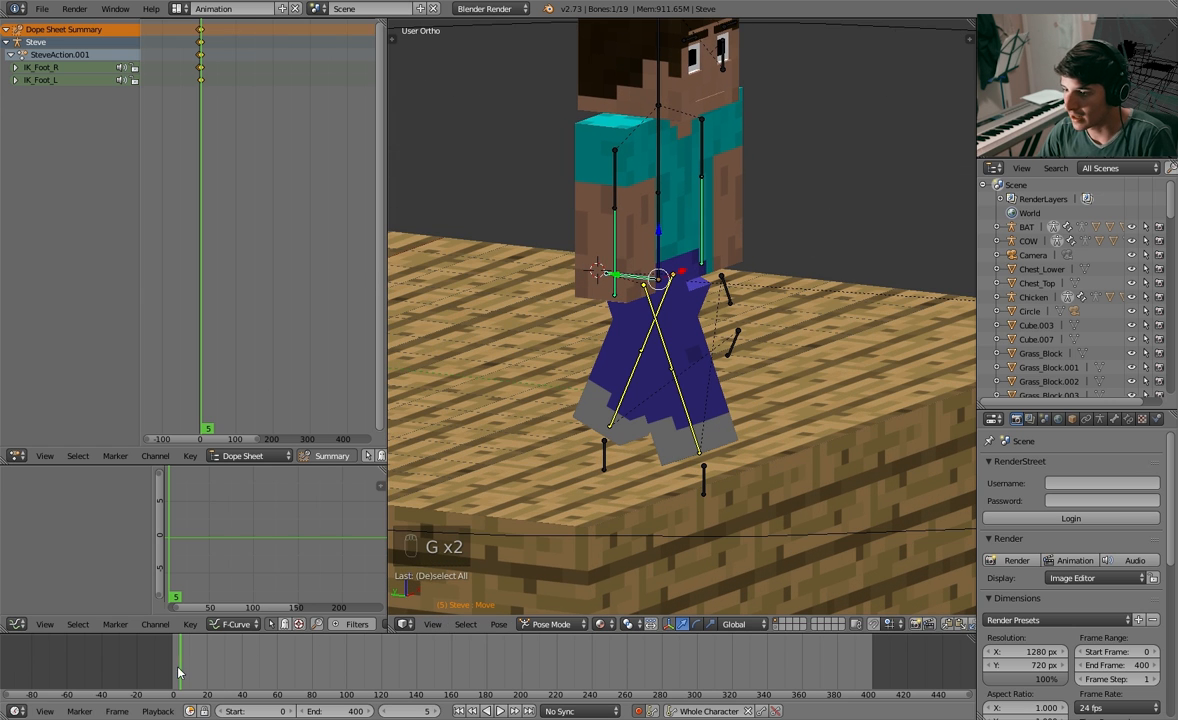
key(Left)
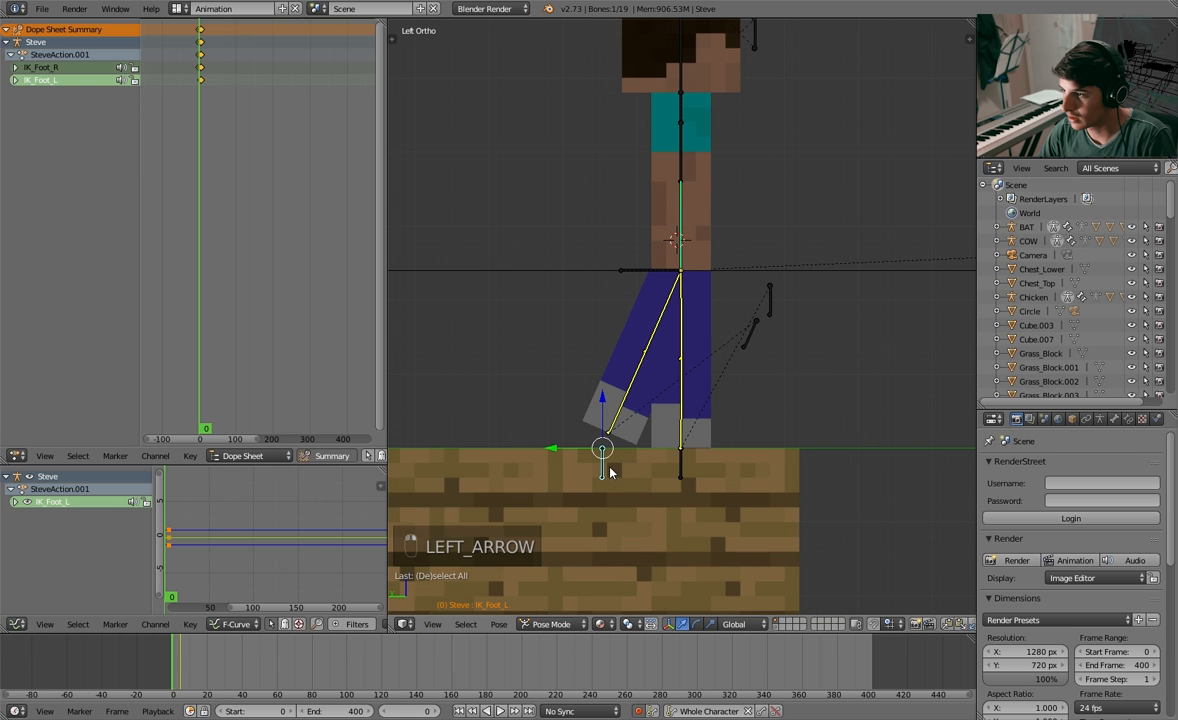
key(alt+g)
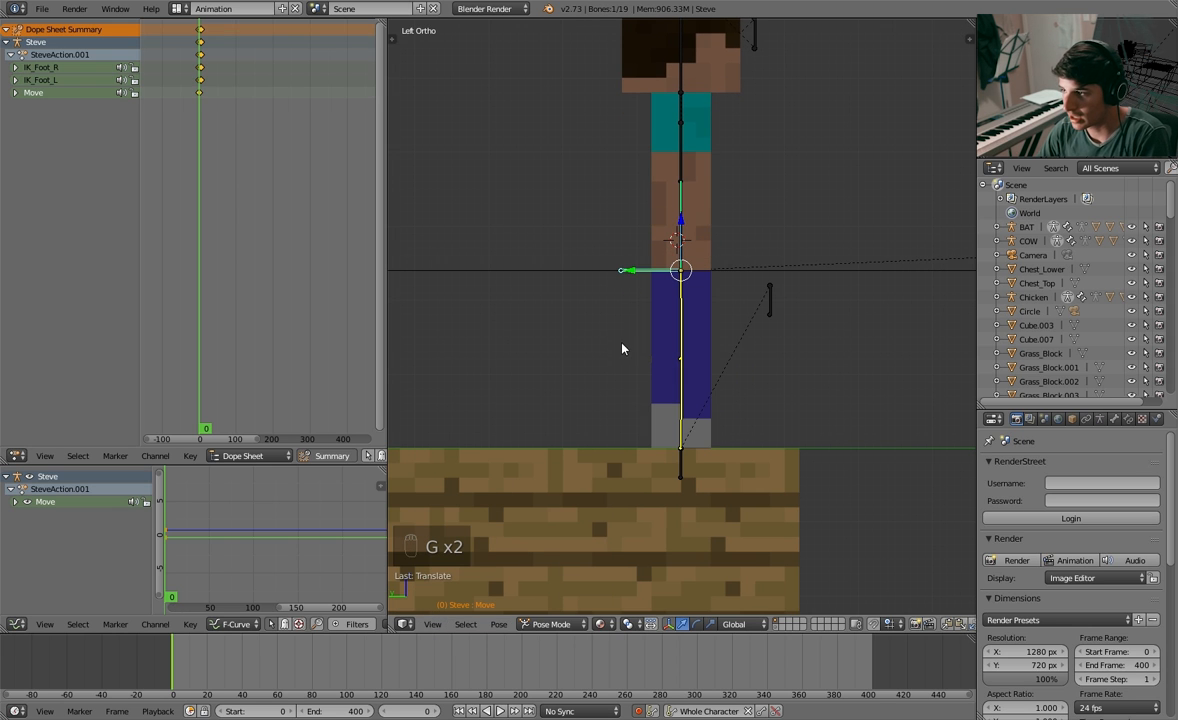
mouse_move(568, 297)
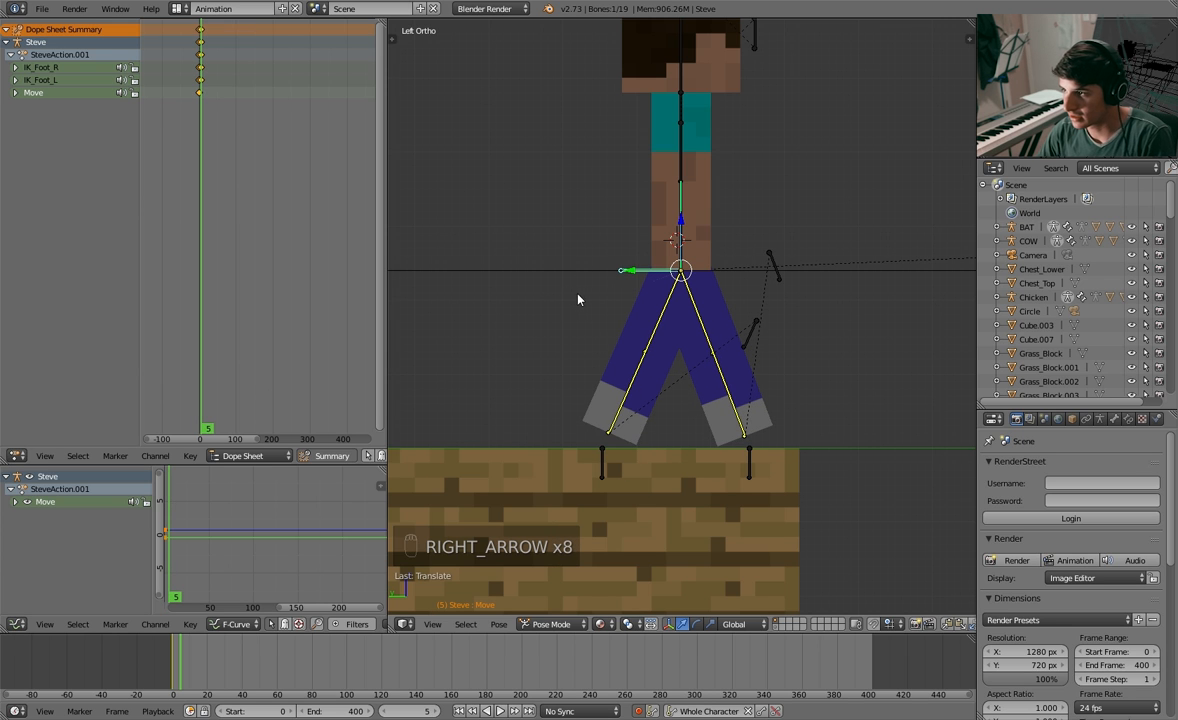
key(g)
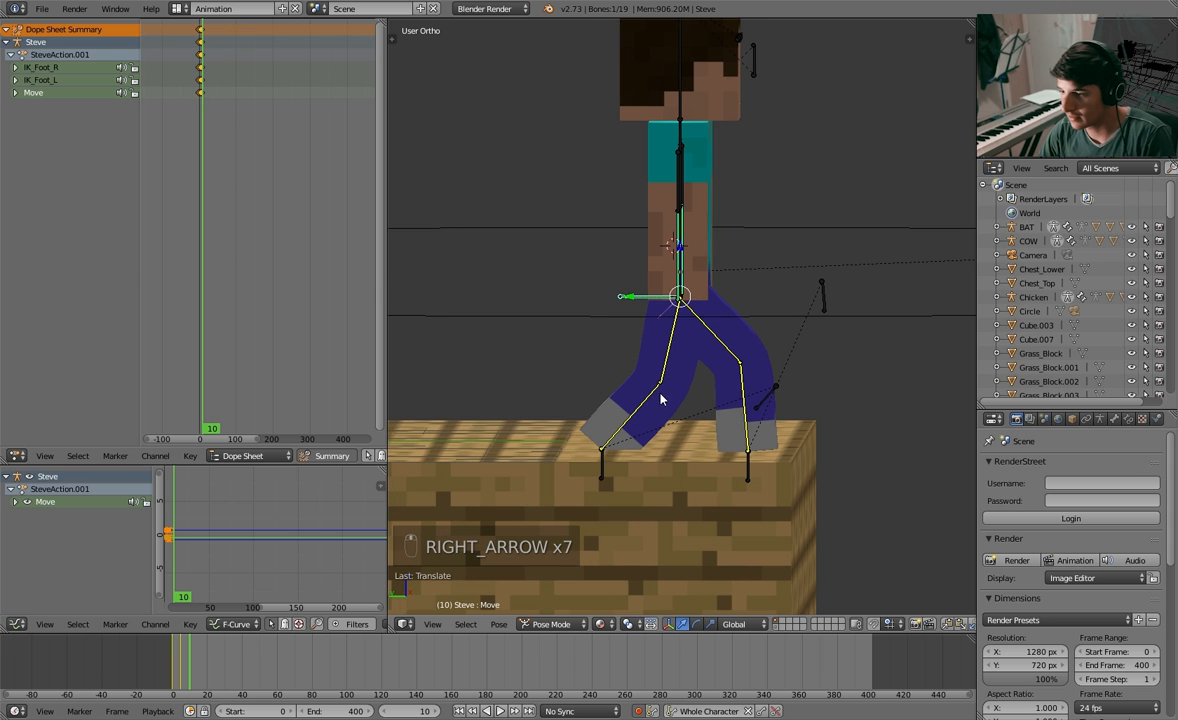
key(g)
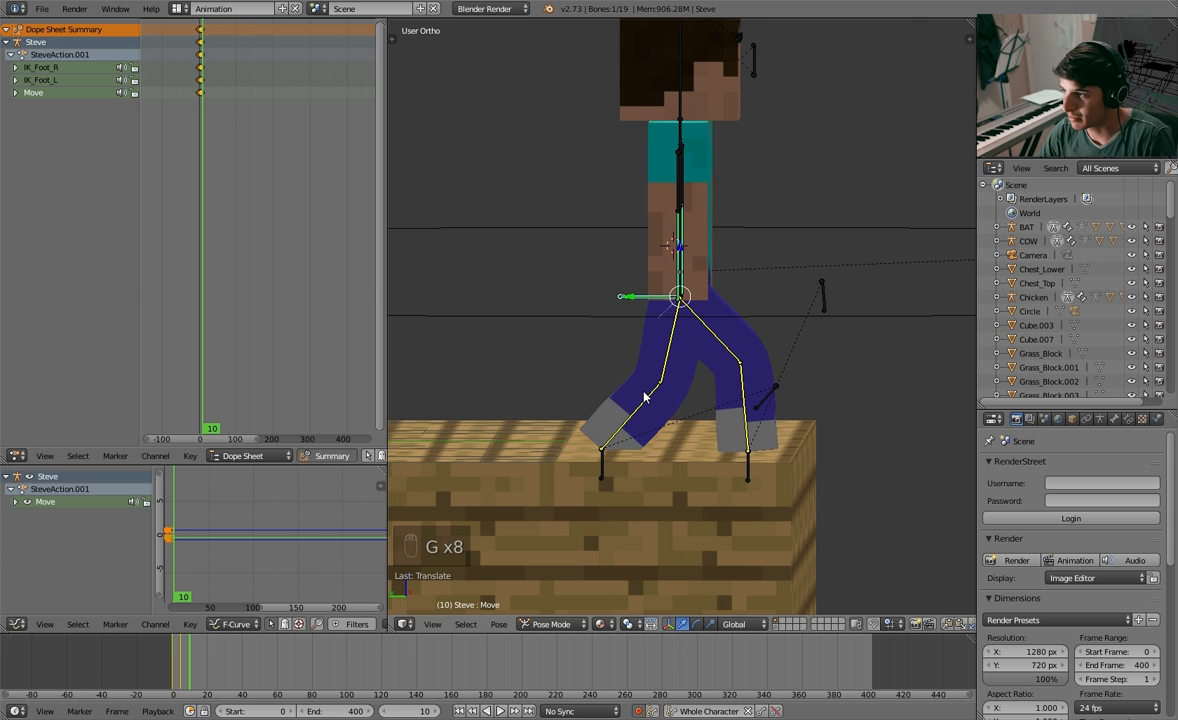
key(alt+g)
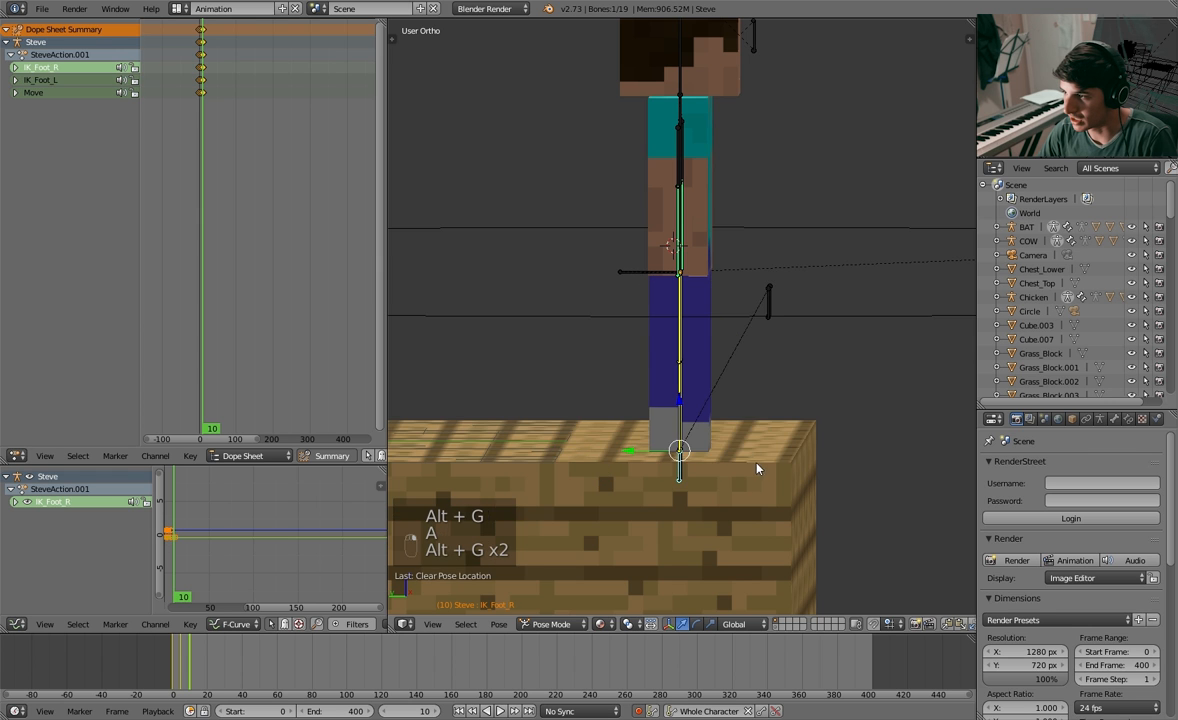
Key the stride pose of the IK feet and hip at frame 15, then deselect
key(a)
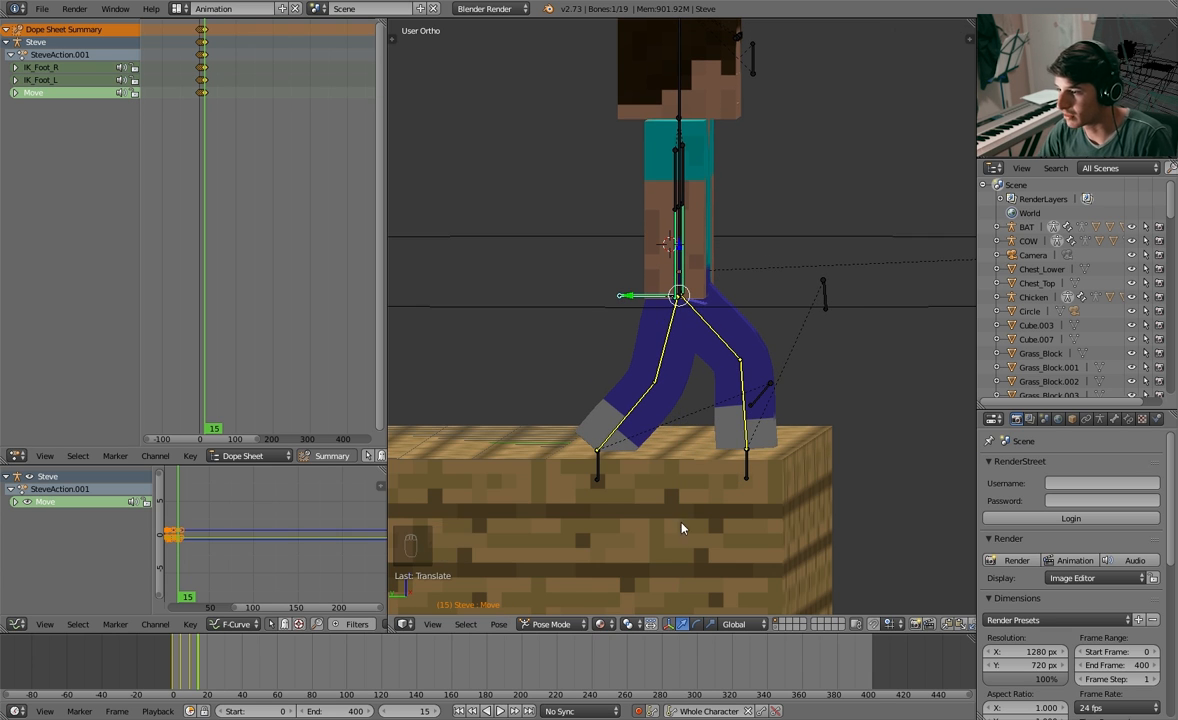
key(alt+a)
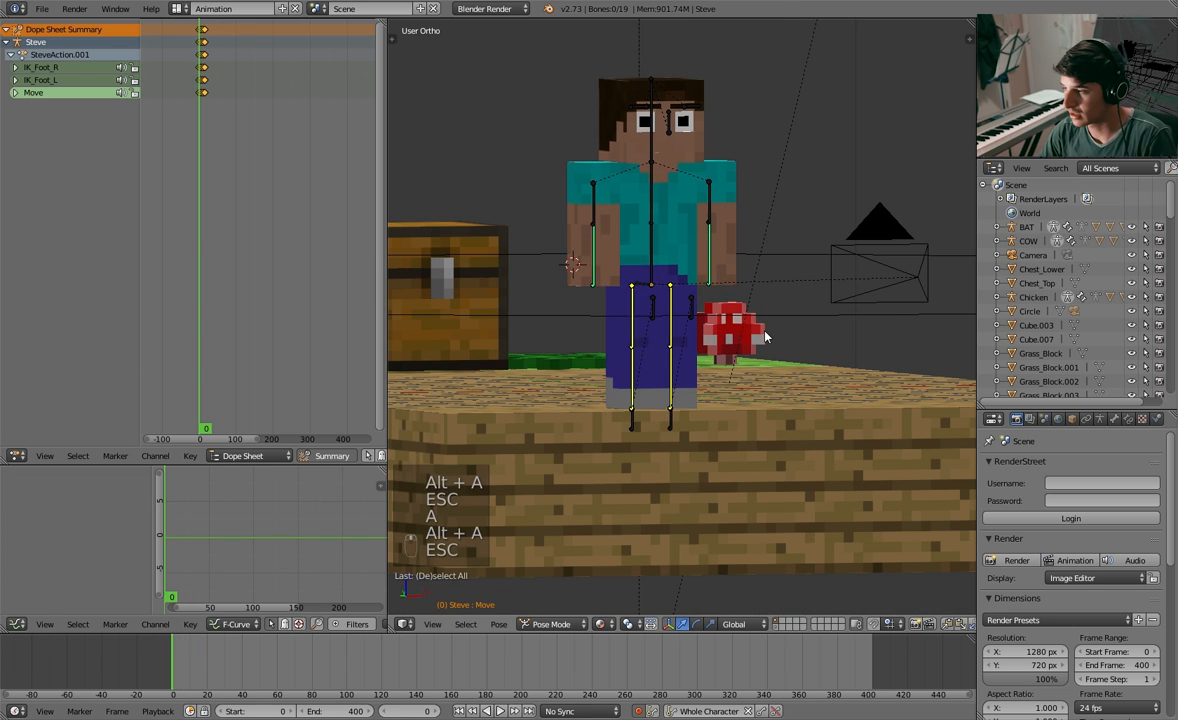
Rotate Arm_R and Arm_L opposite the legs and key them at frames 0 and 5
key(NUMPAD_5)
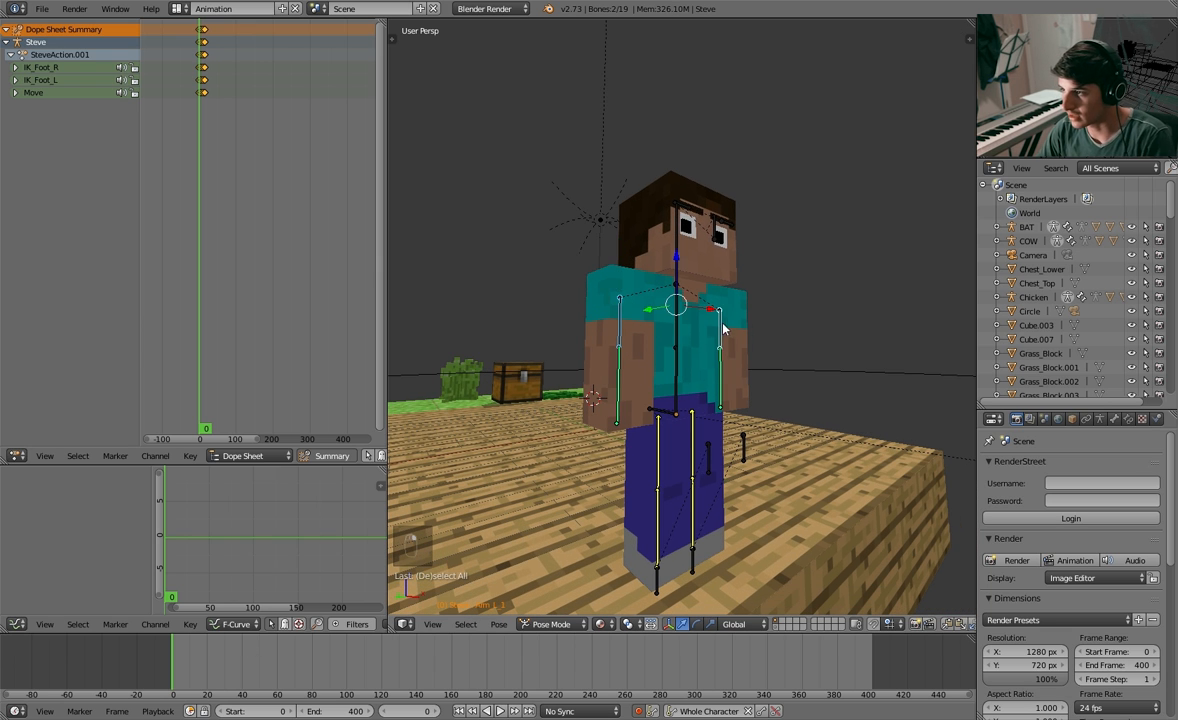
key(g)
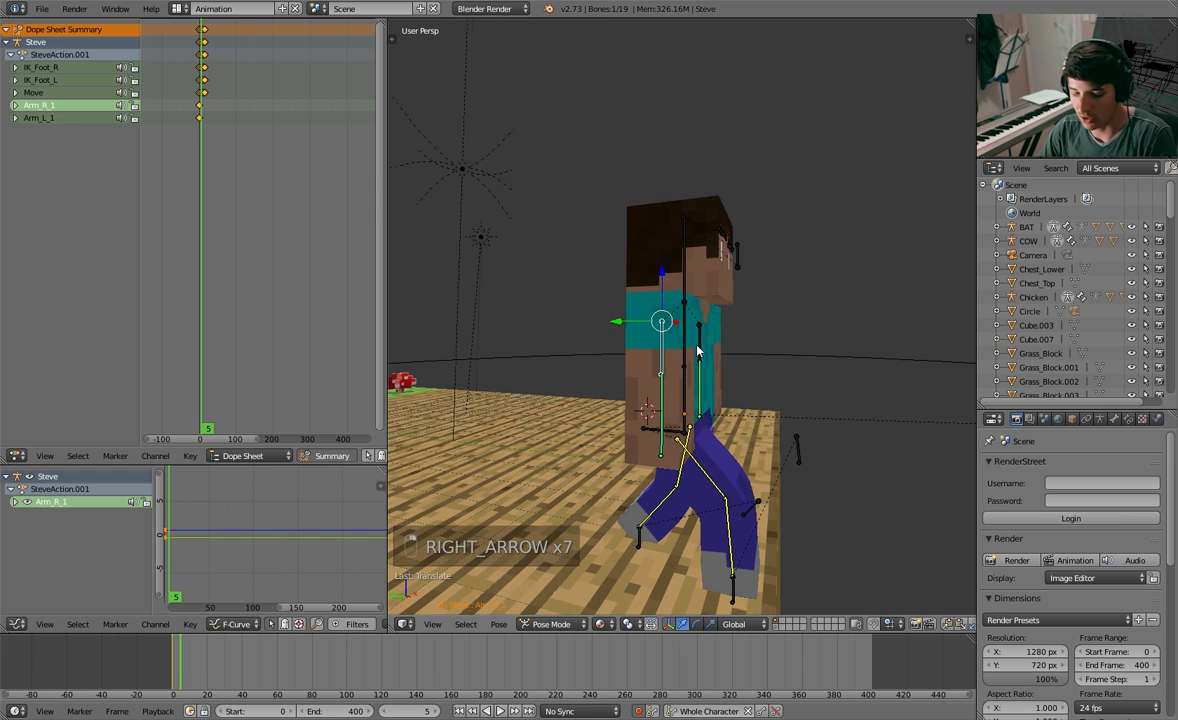
key(r)
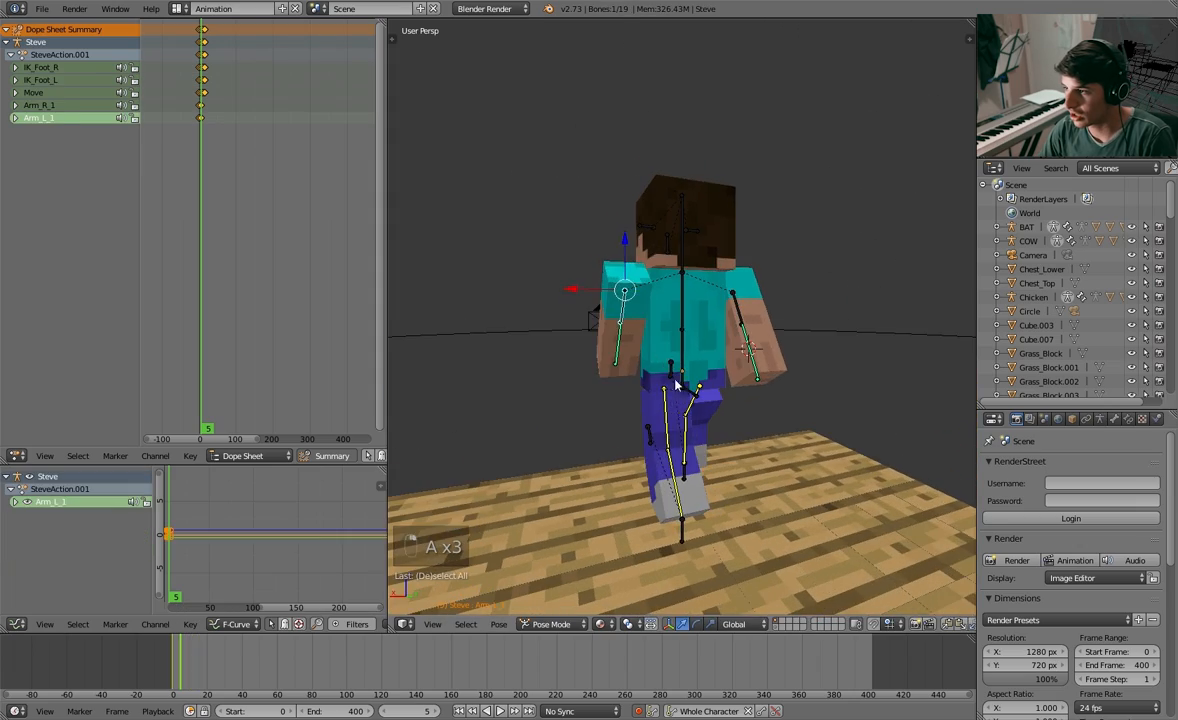
key(a)
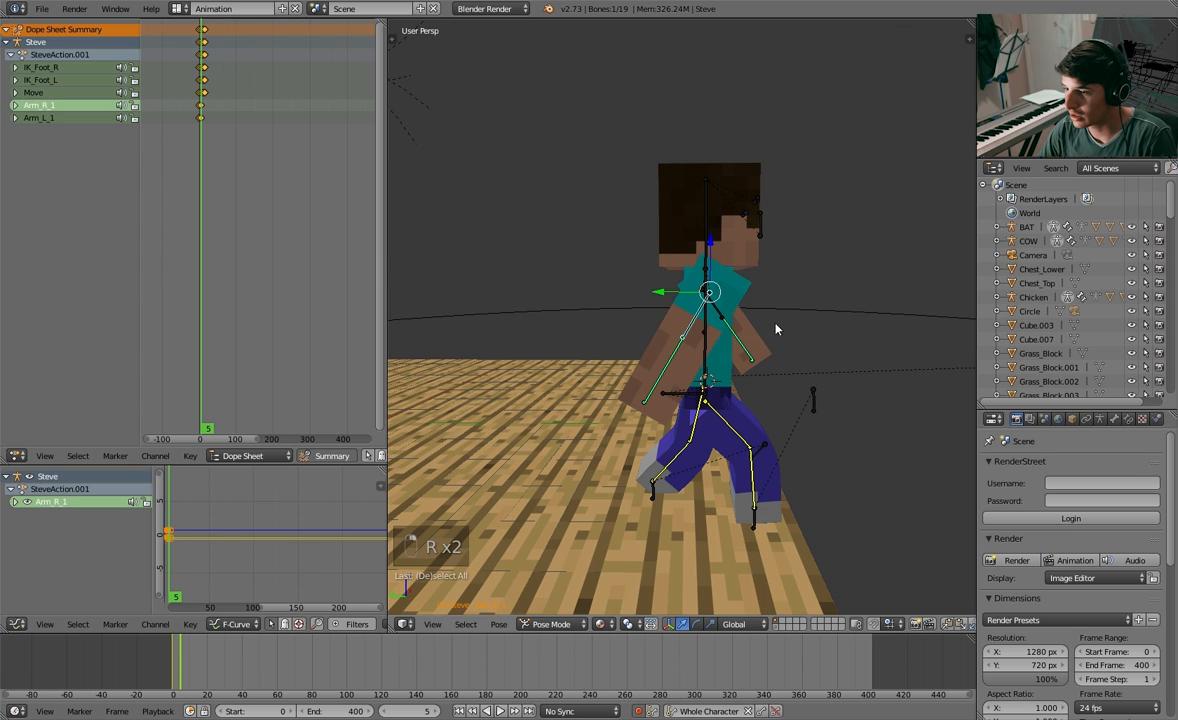
mouse_move(186, 656)
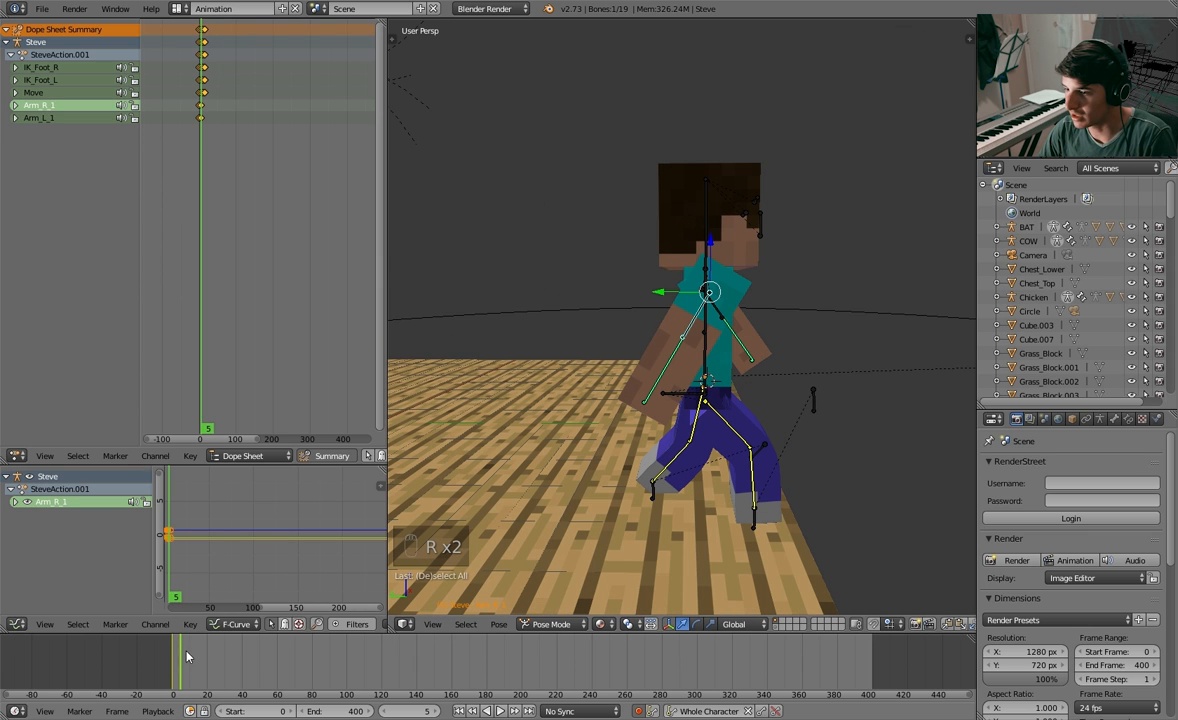
mouse_move(534, 404)
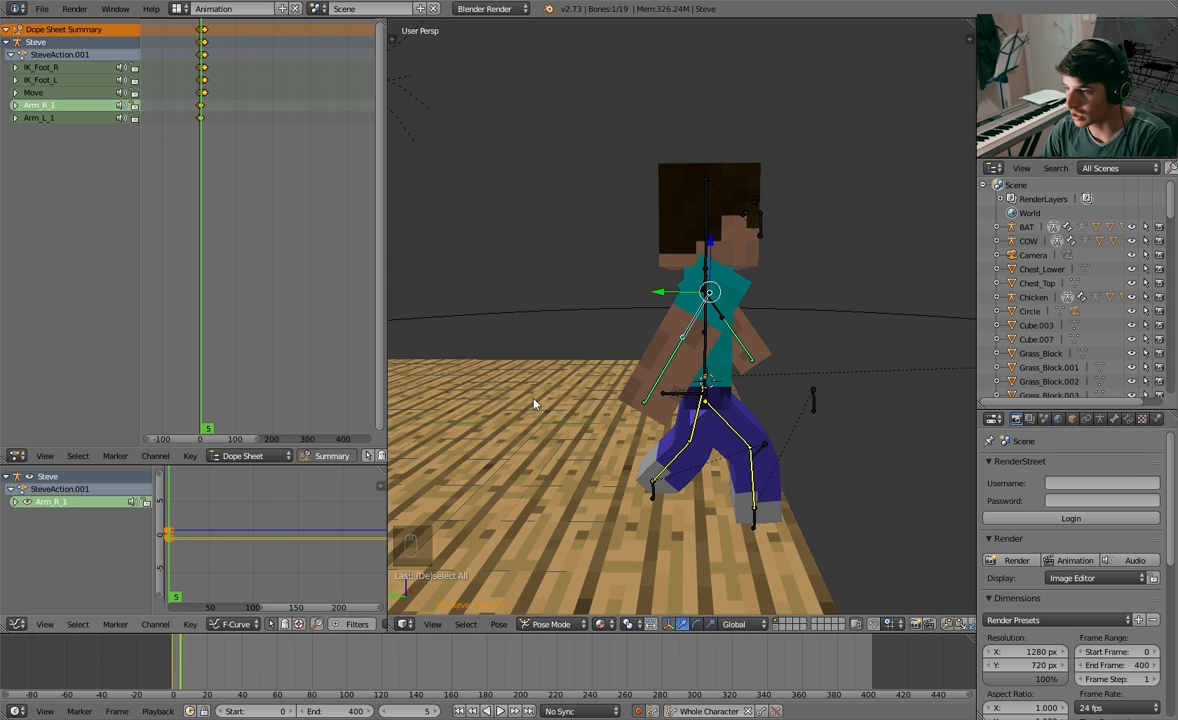
key(Right)
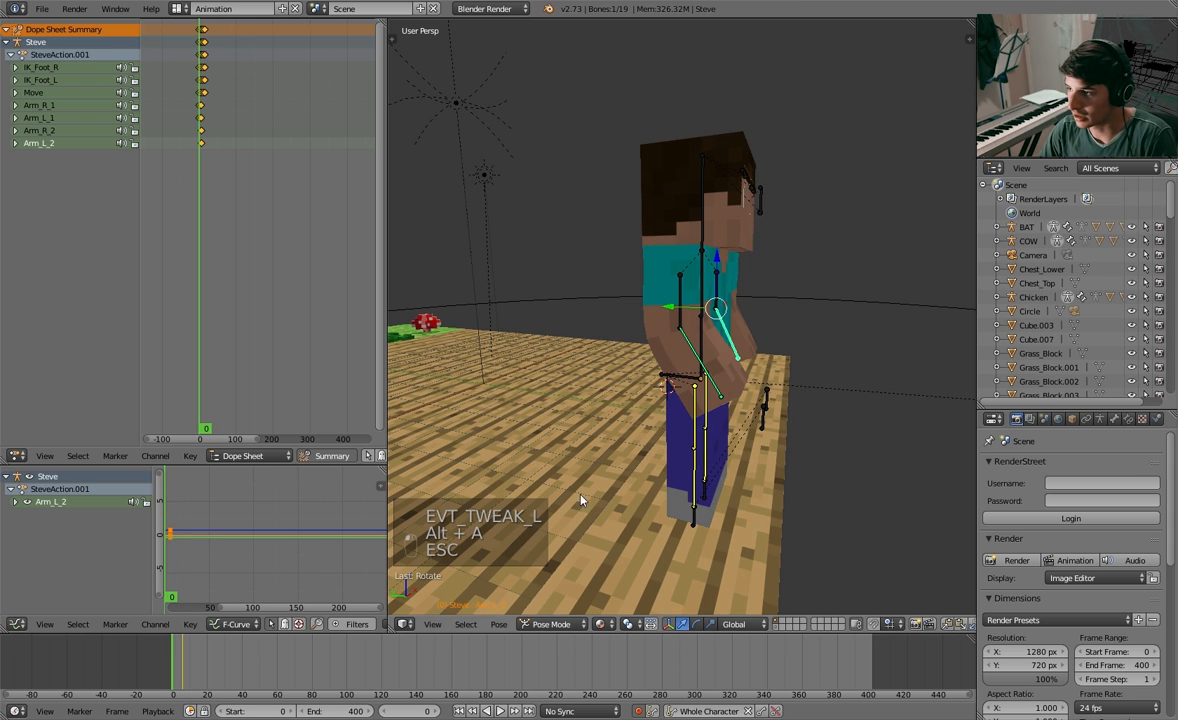
mouse_move(716, 365)
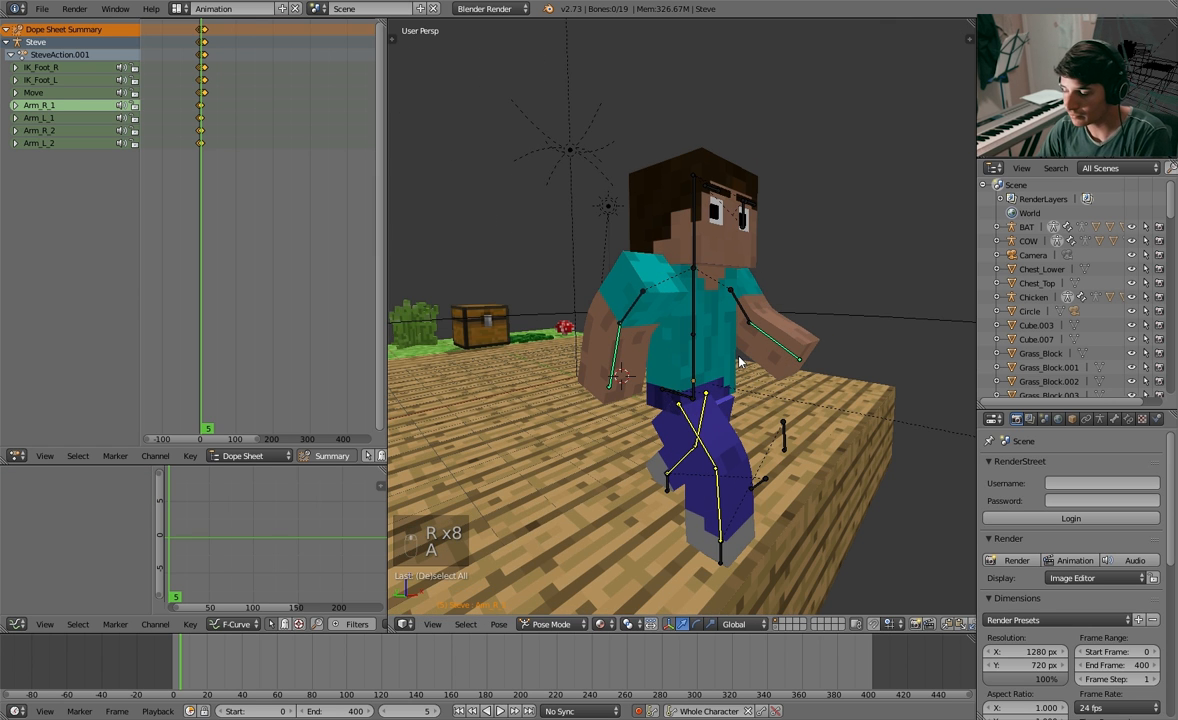
Rotate both arm bones into swing poses and key them at frames 10 and 15
key(right)
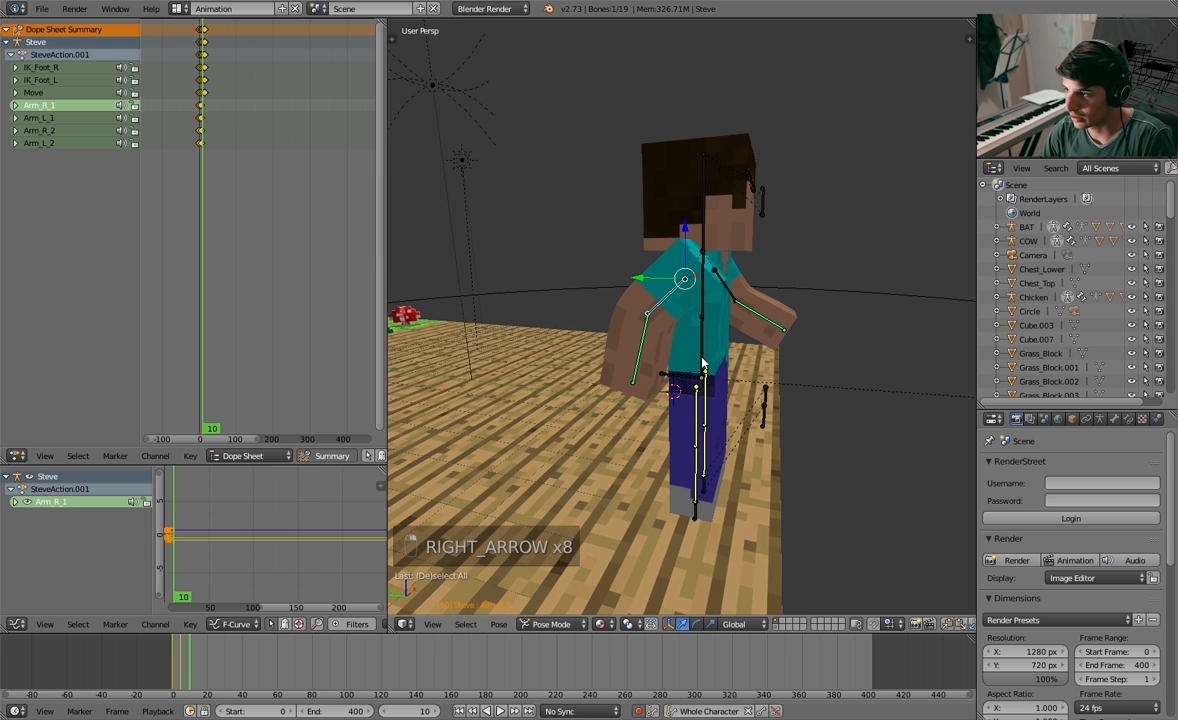
key(alt+r)
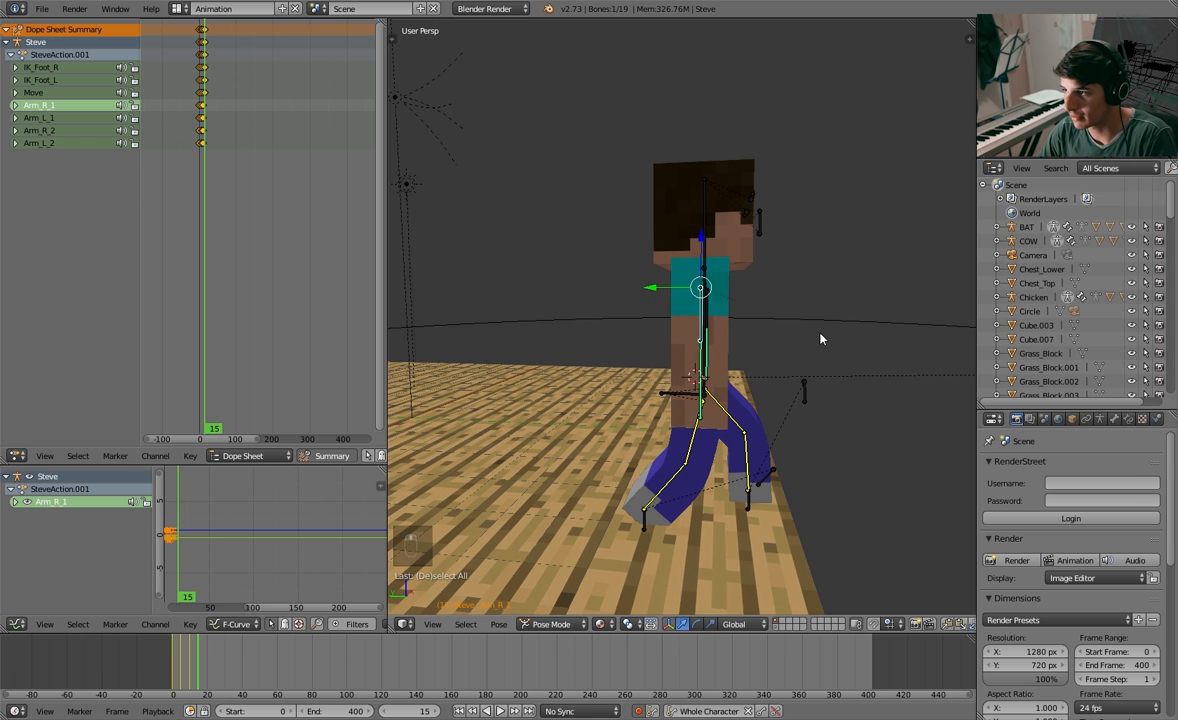
key(r)
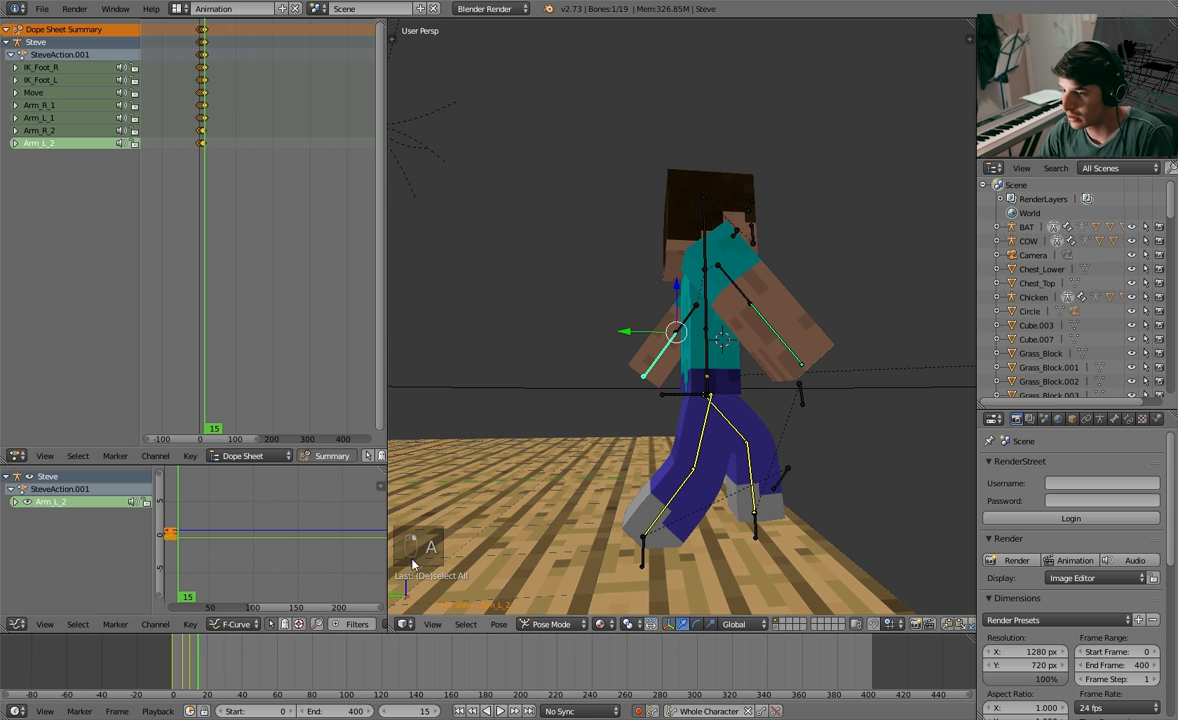
mouse_move(768, 330)
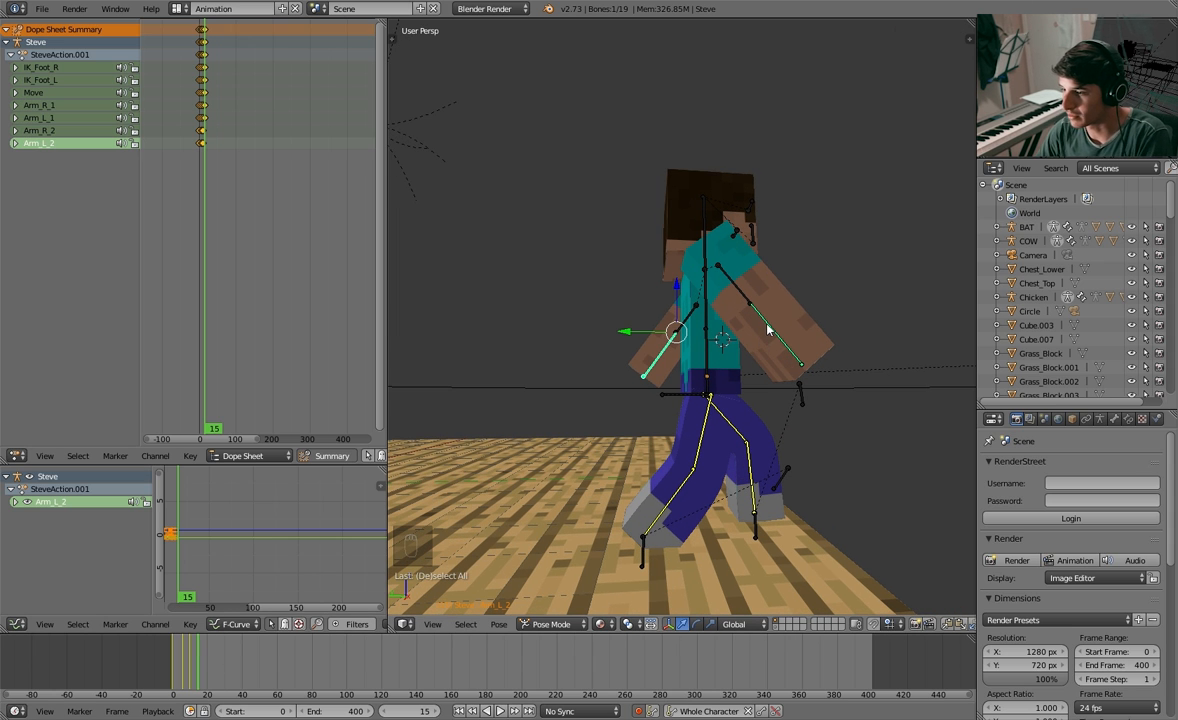
key(r)
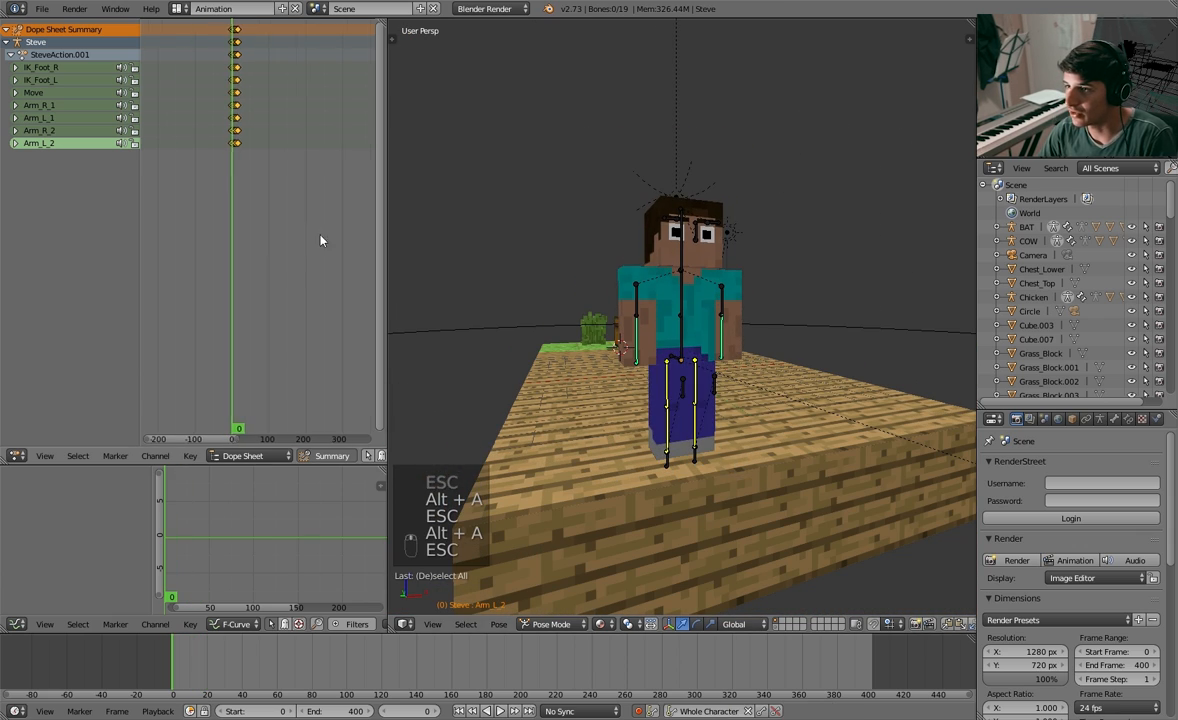
Border-select one cycle's keys in the Dope Sheet and duplicate them later, repeatedly
key(a)
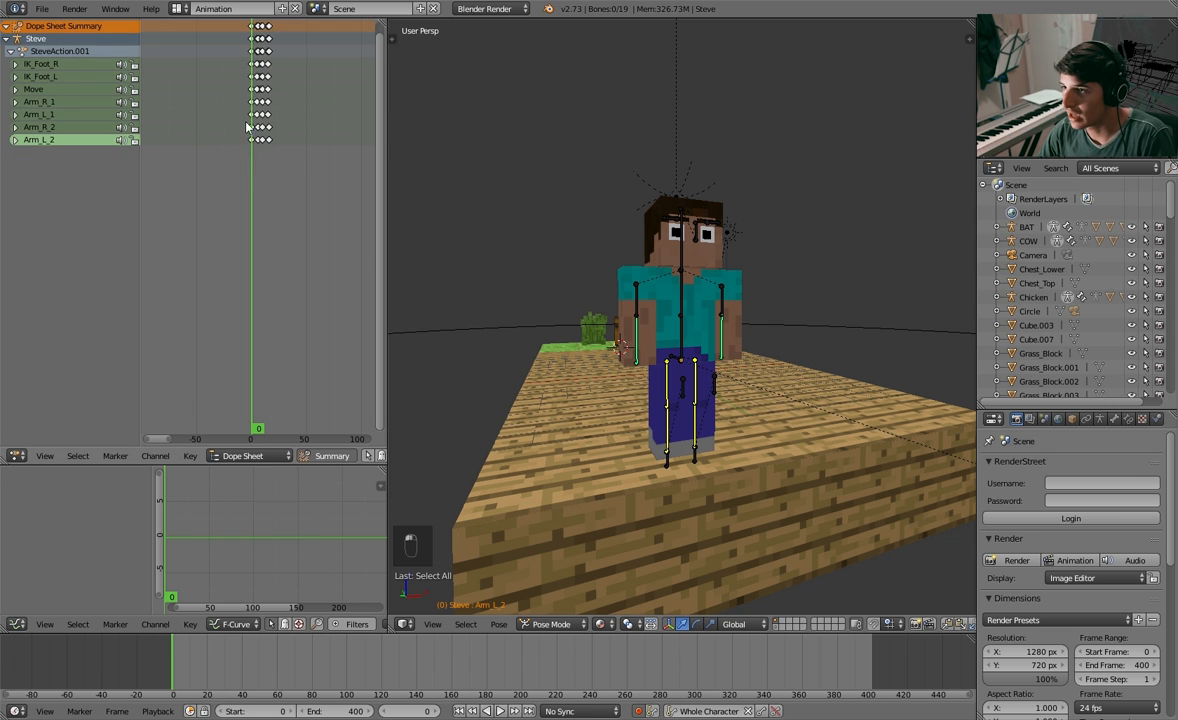
key(B)
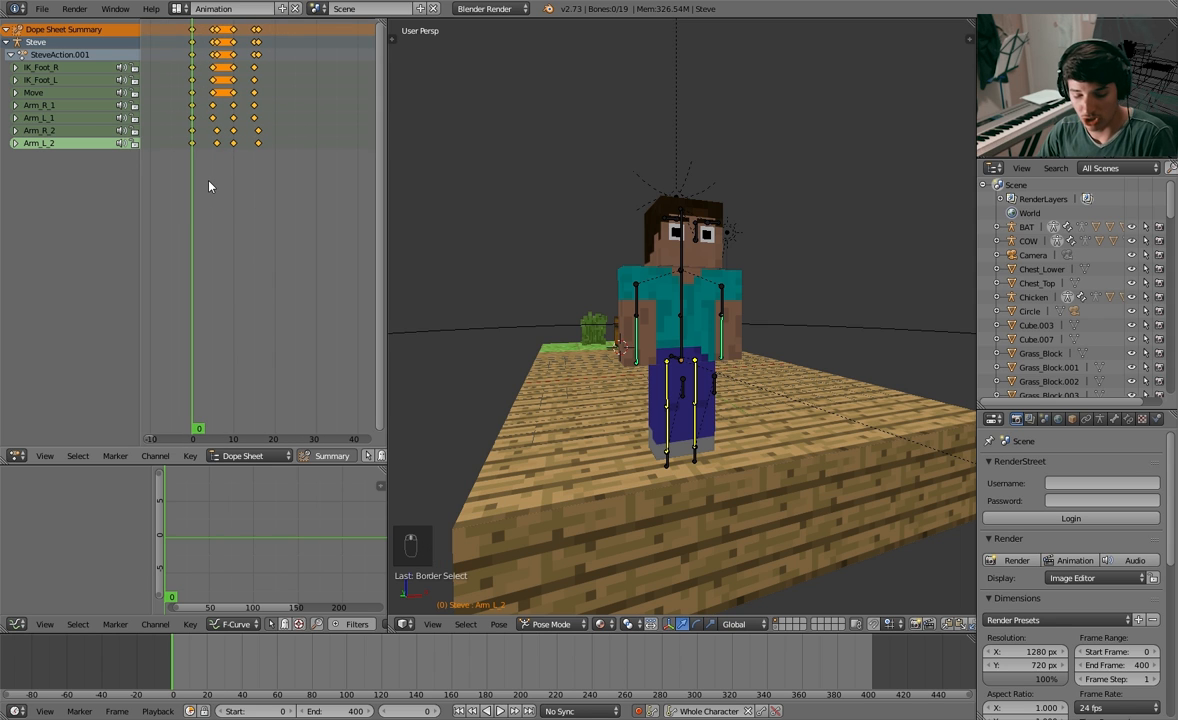
key(shift+d)
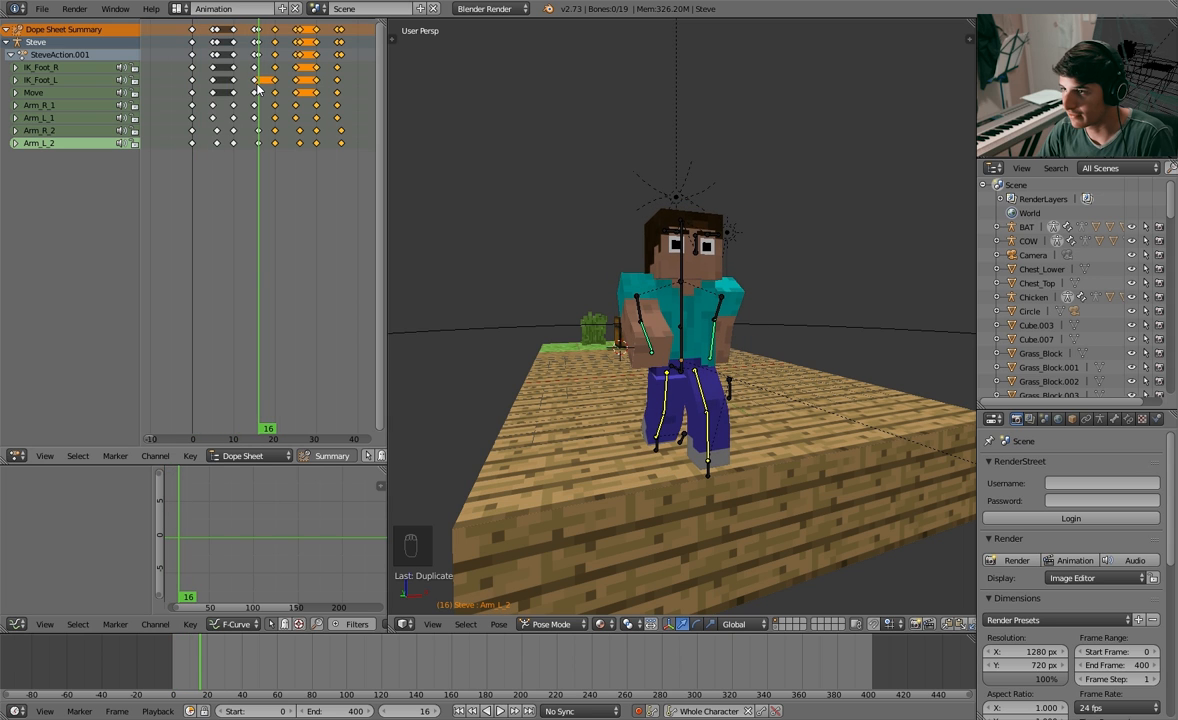
key(Right)
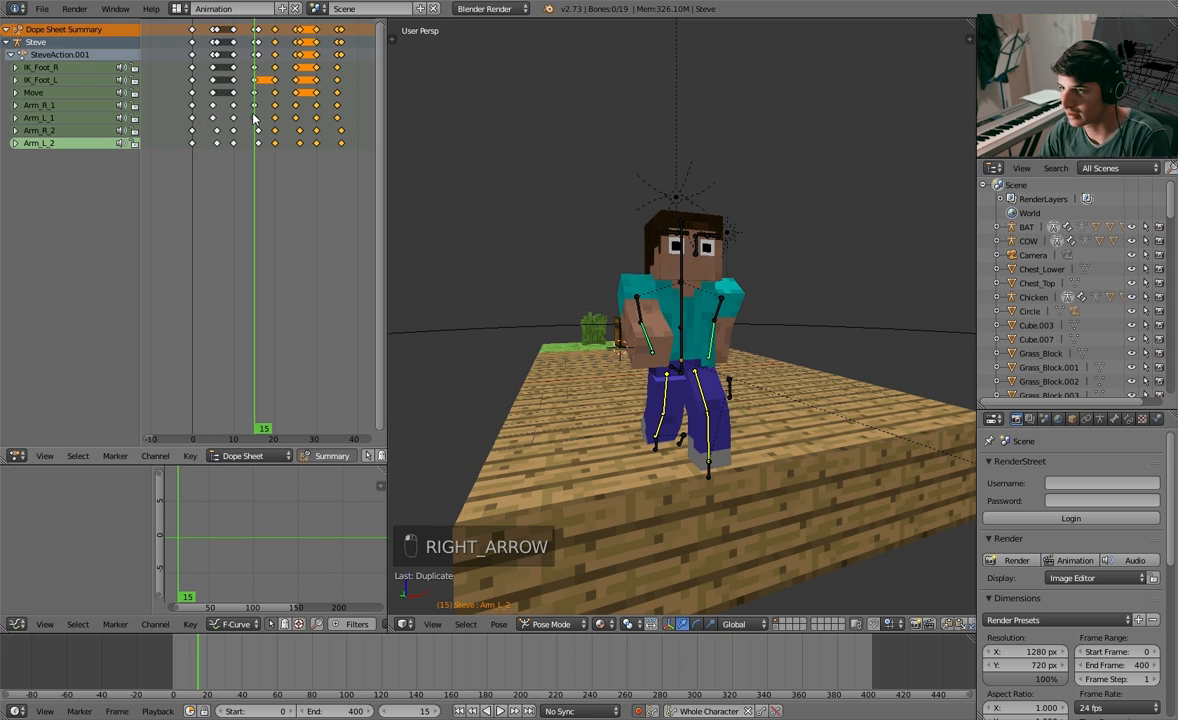
key(Right)
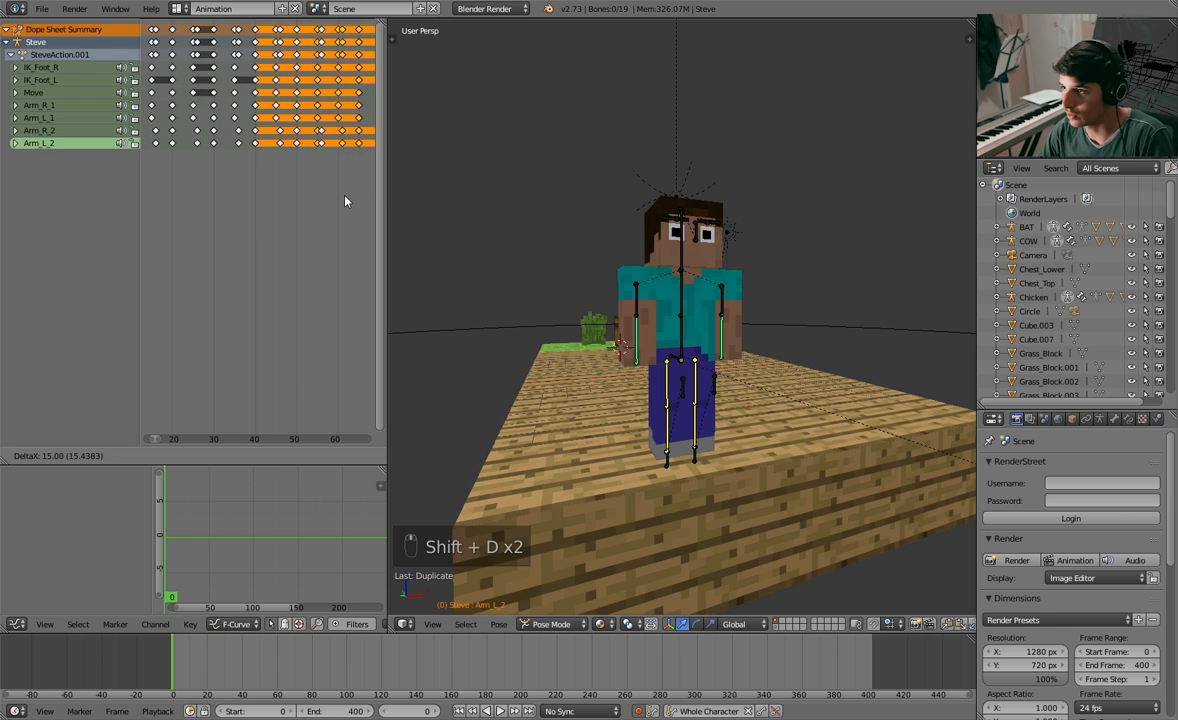
key(alt+a)
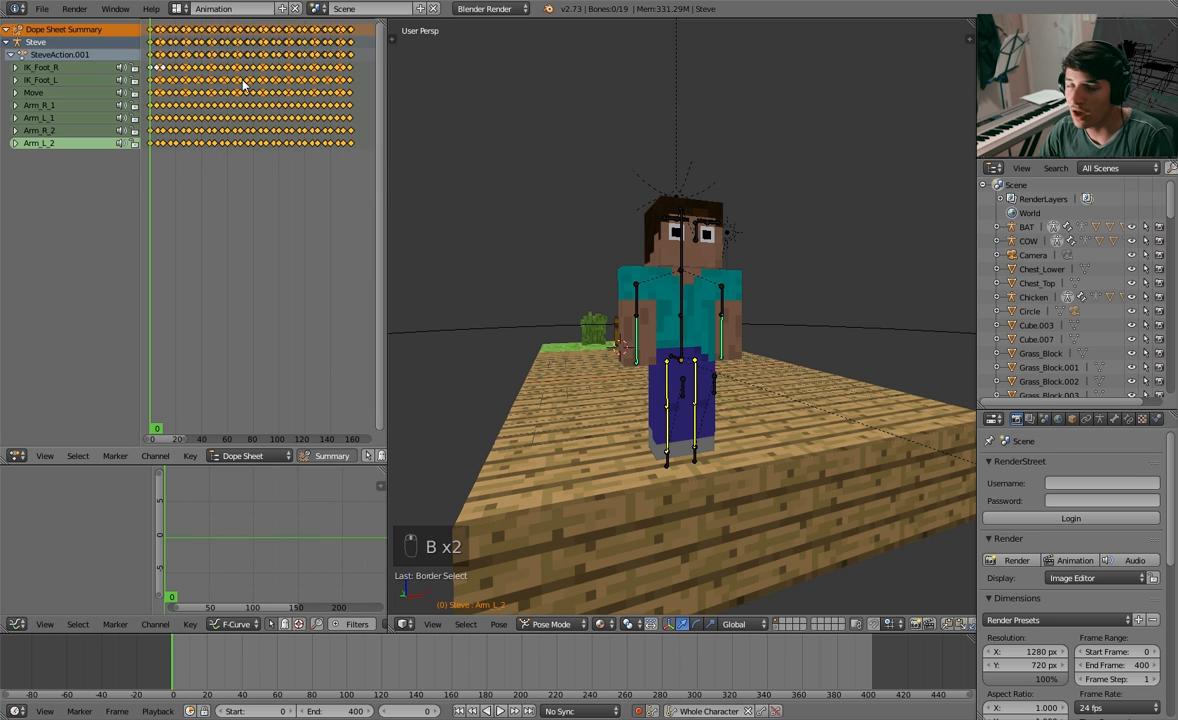
Border-select, duplicate and place another block of walk keys further along the timeline
key(b)
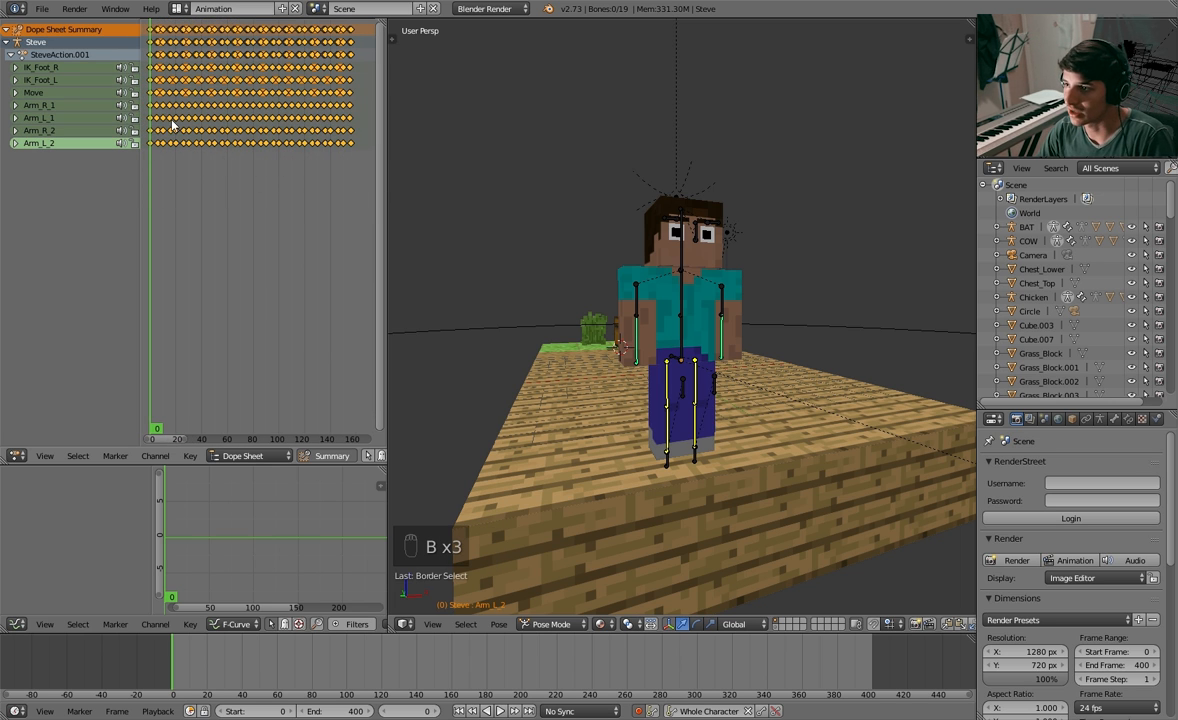
key(shift+d)
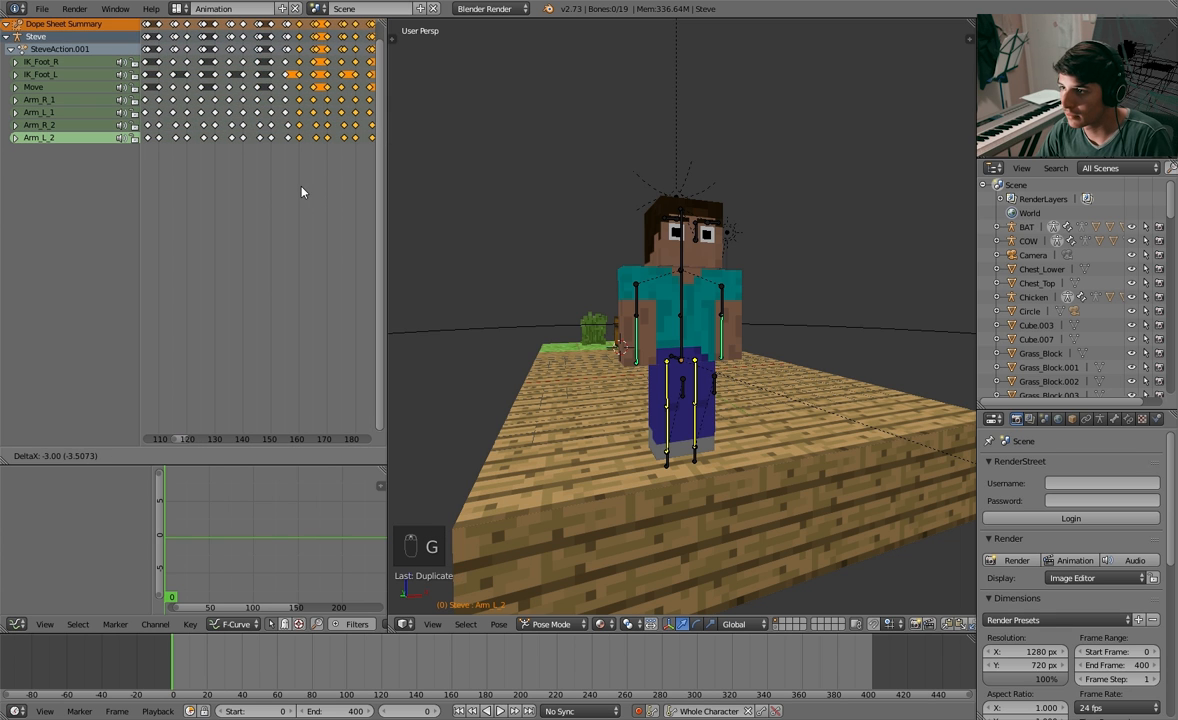
click(485, 711)
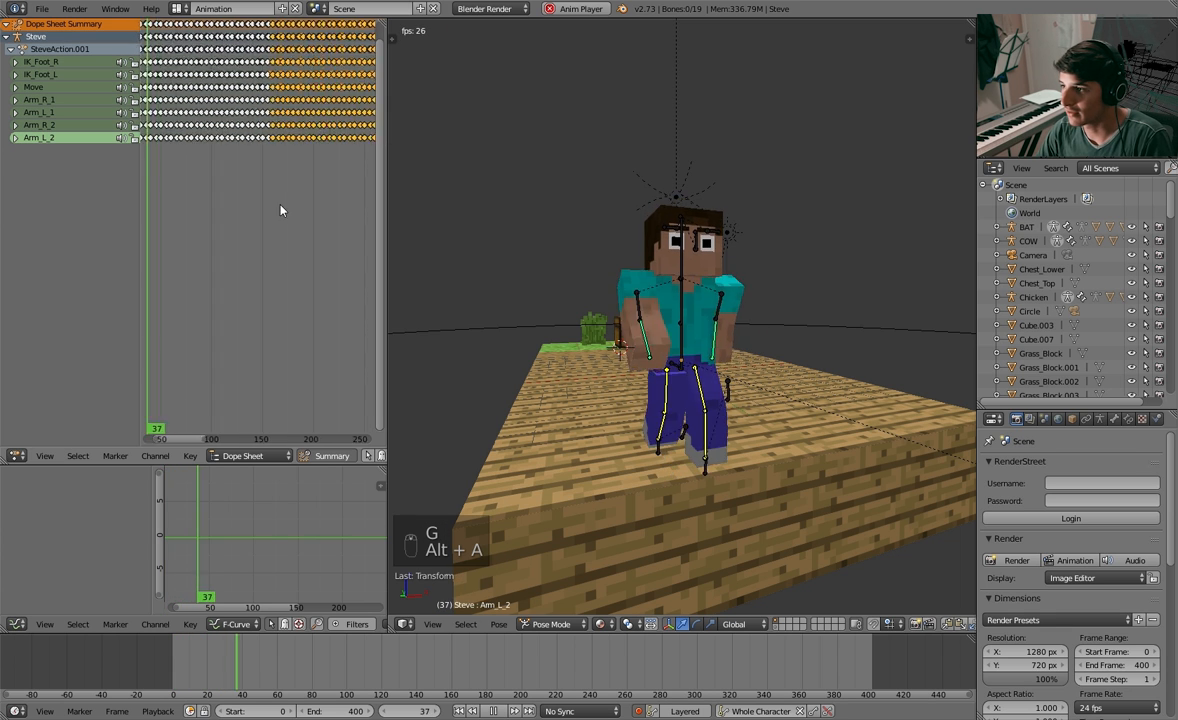